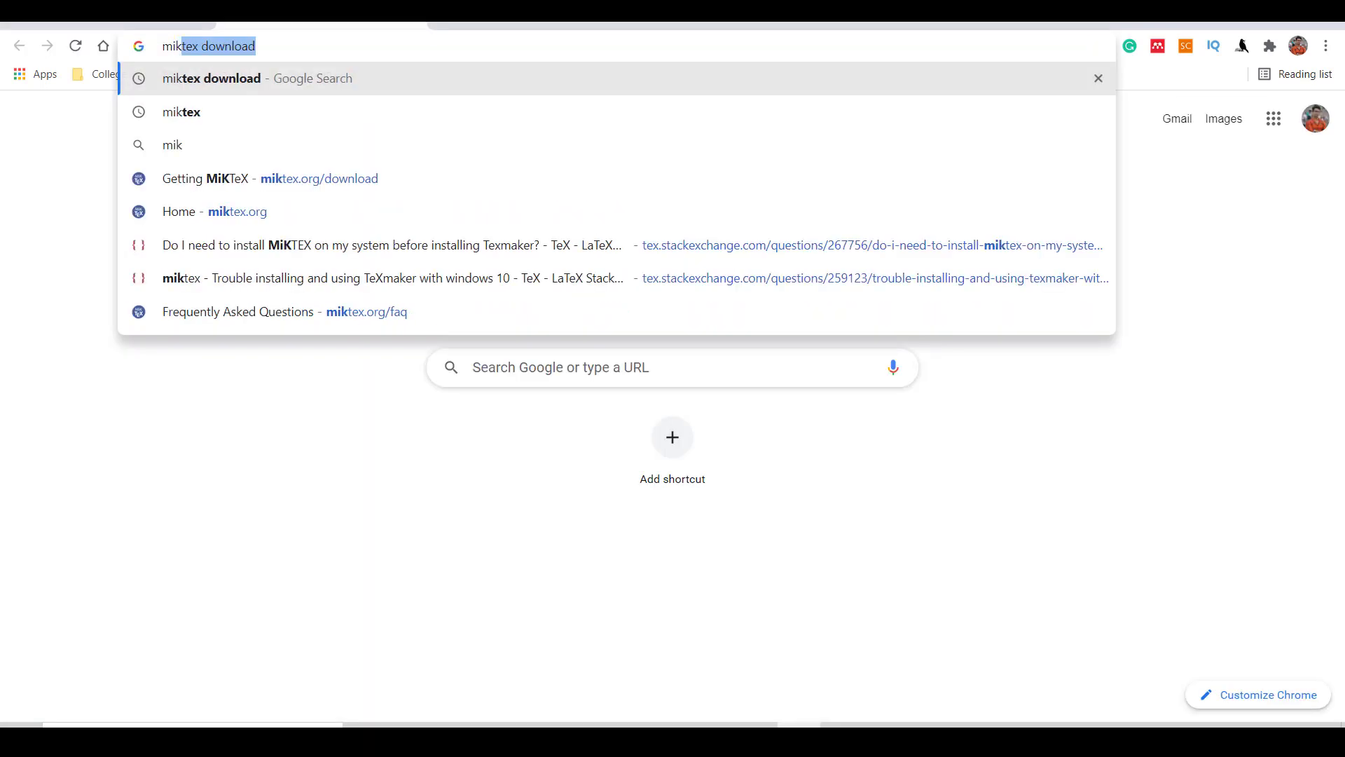
# - Search Google for 'miktex' and go to the official miktex.org site
pyautogui.write('te')
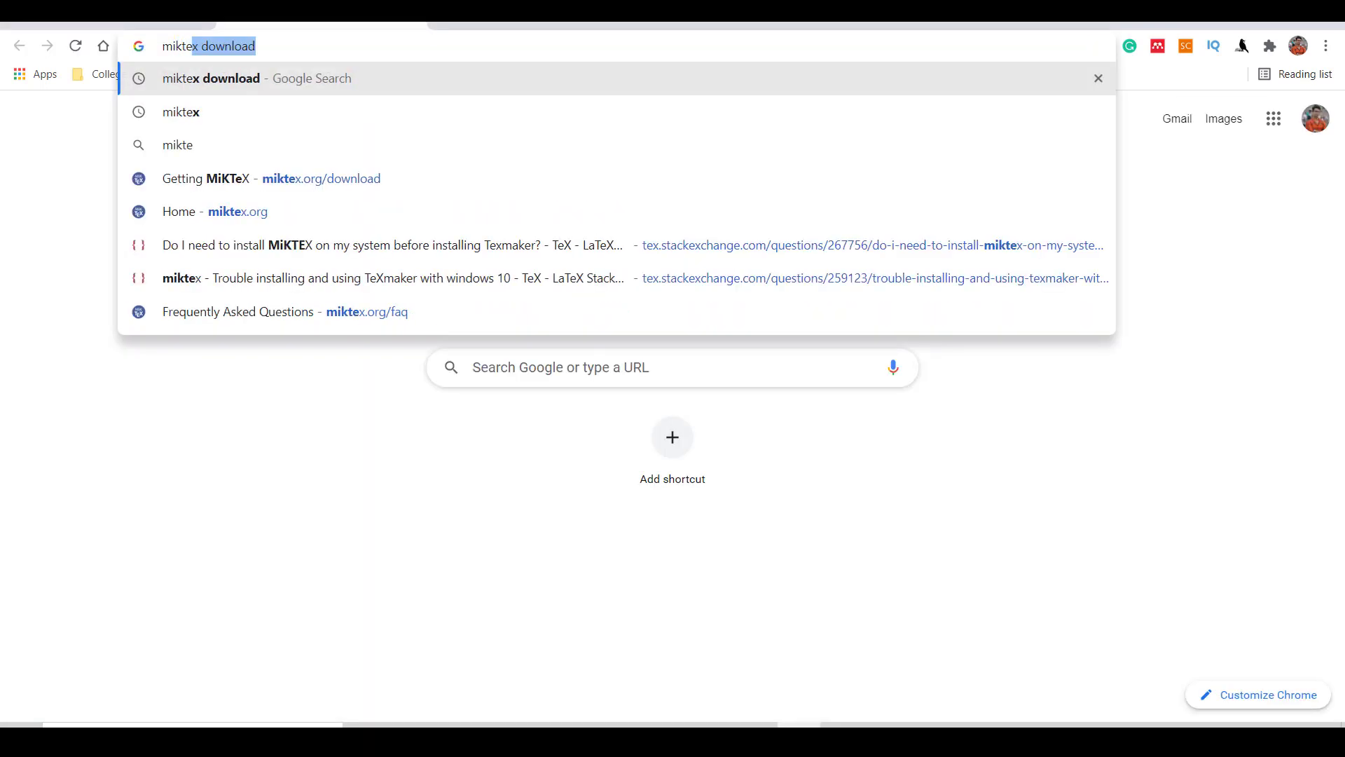
pyautogui.click(181, 112)
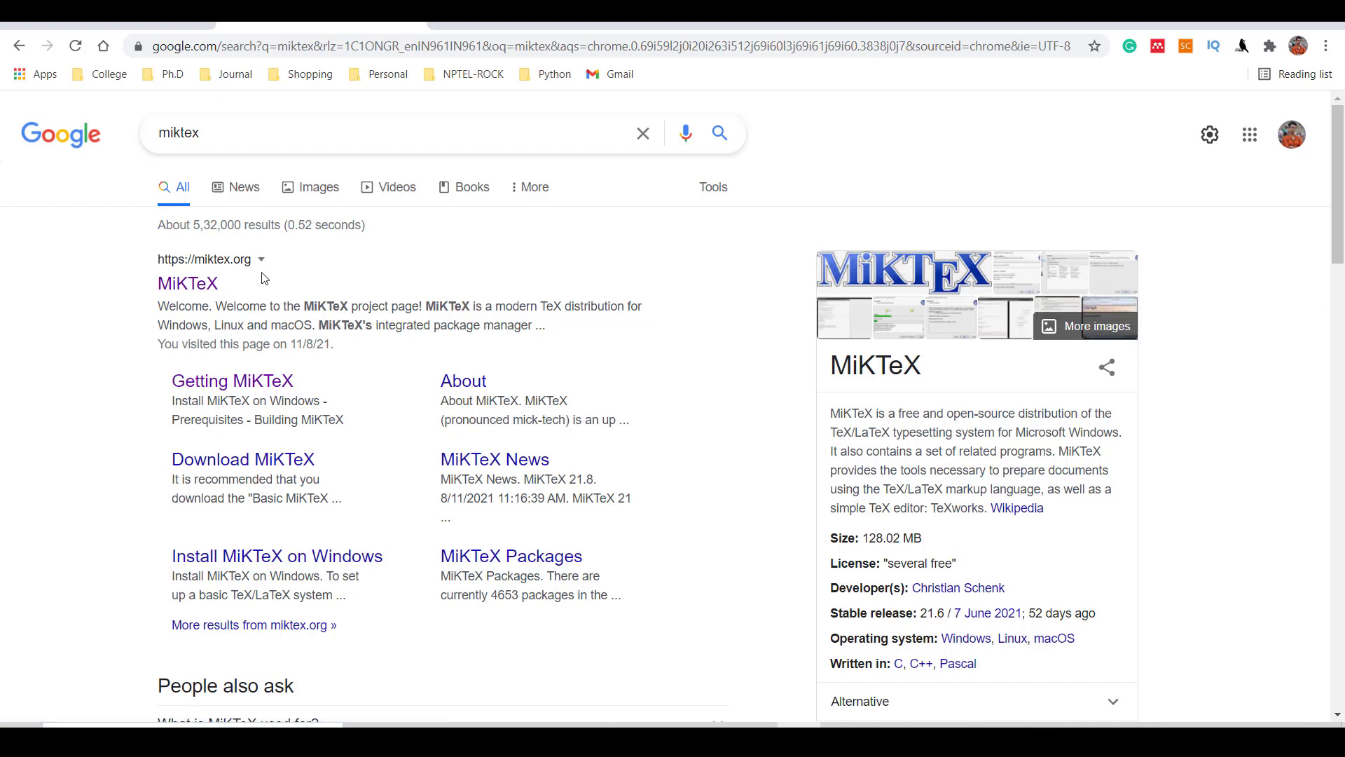
pyautogui.moveTo(265, 285)
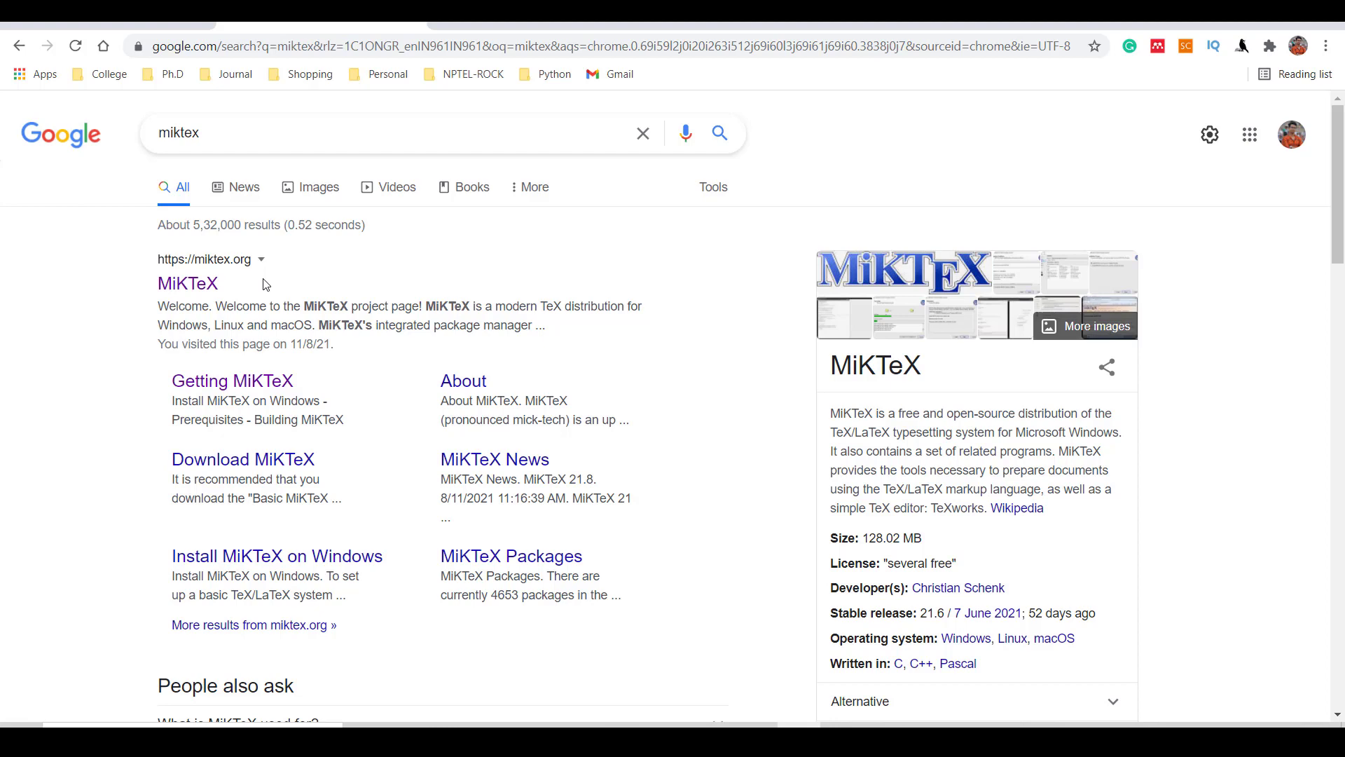
pyautogui.click(188, 283)
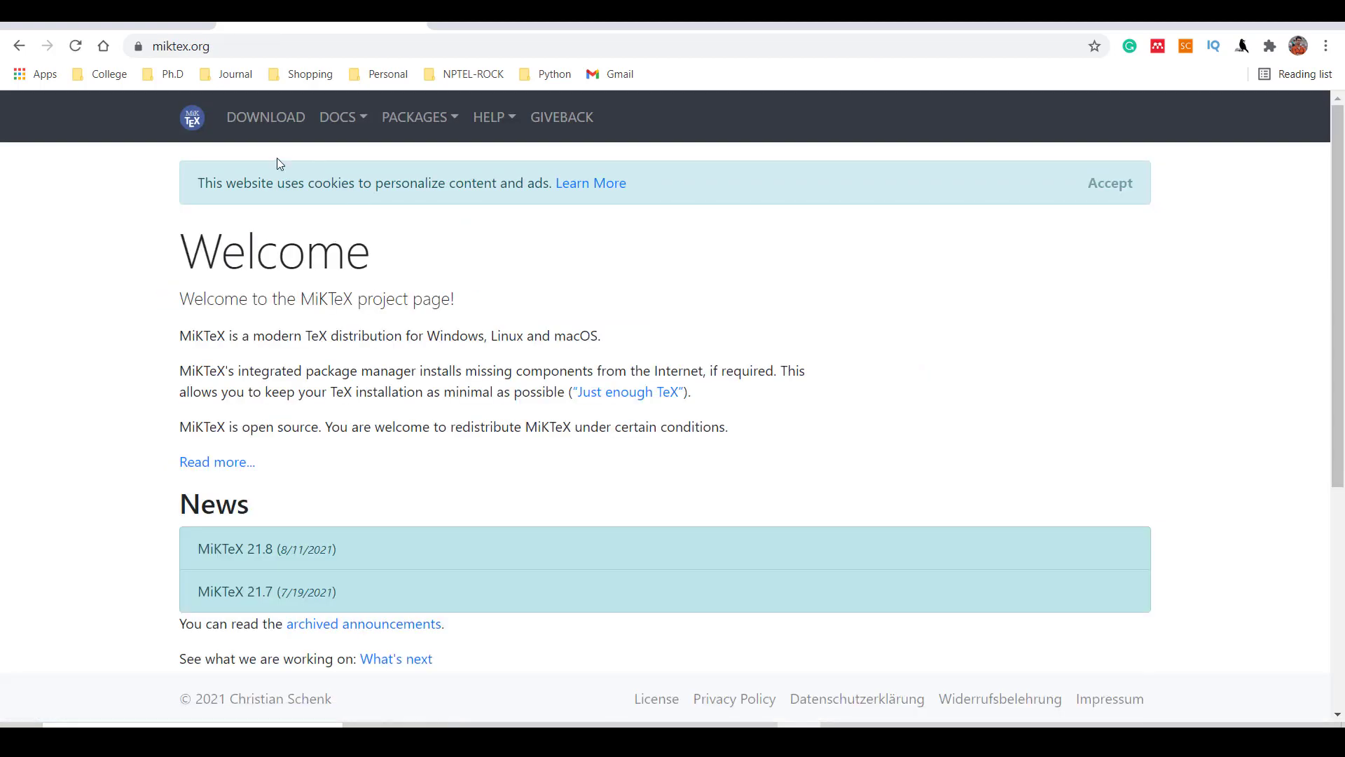
pyautogui.moveTo(262, 291)
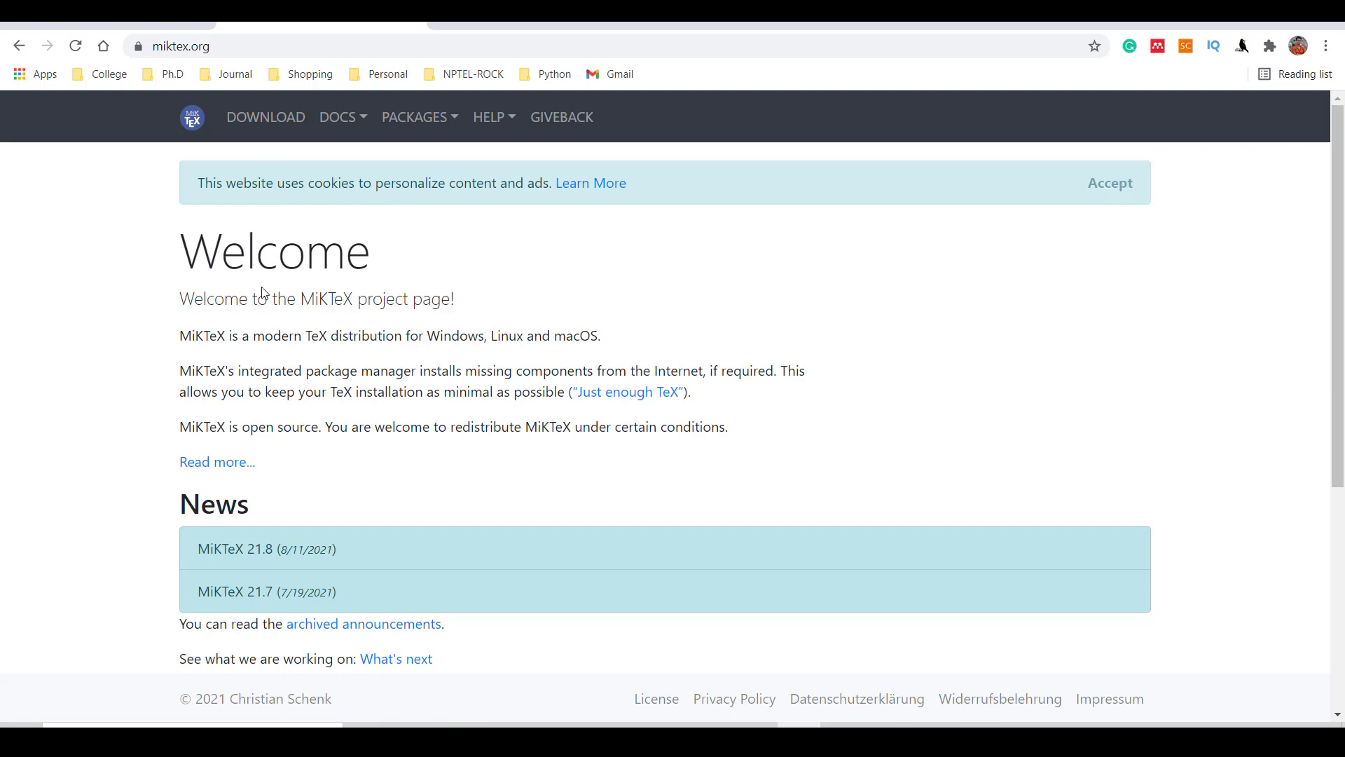
# - Go to the Getting MiKTeX page and bring the basic-miktex-21.6-x64.exe Windows installer into view
pyautogui.click(265, 118)
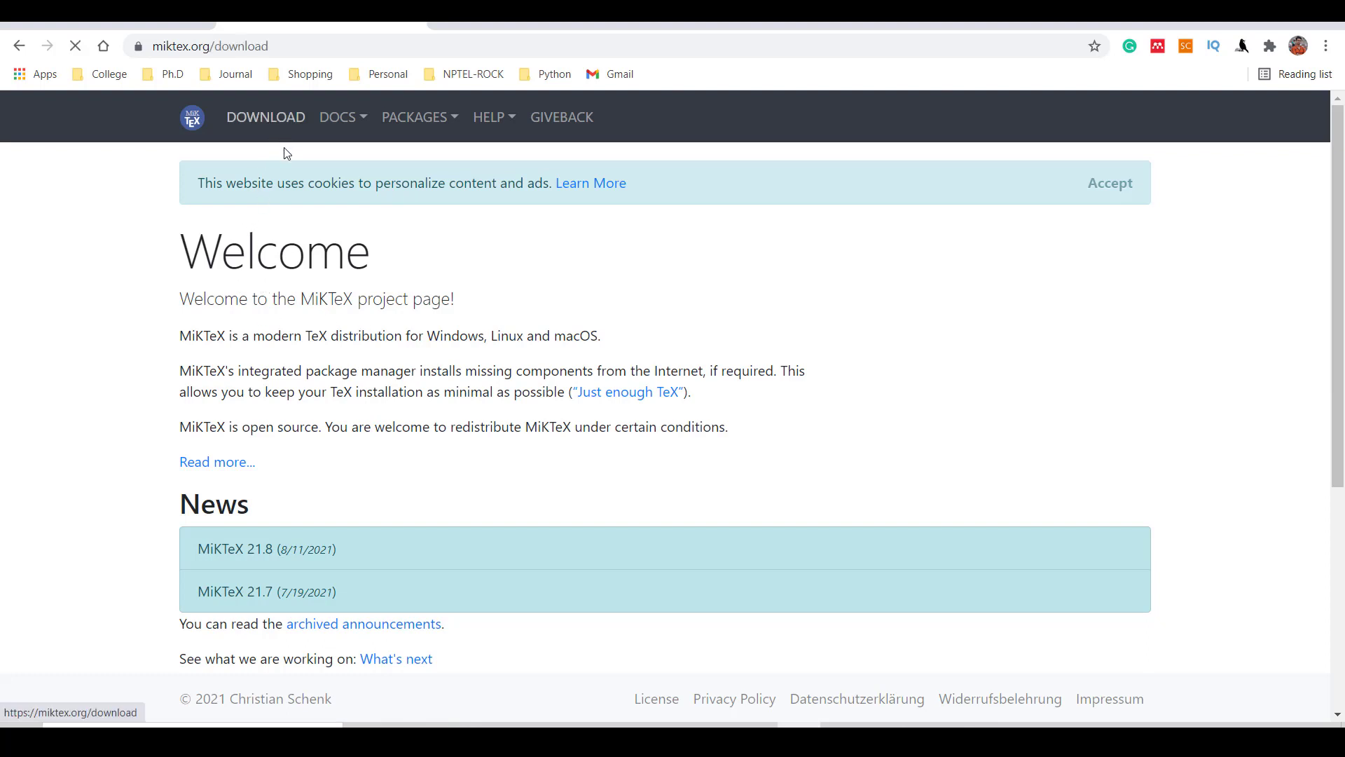
pyautogui.click(265, 118)
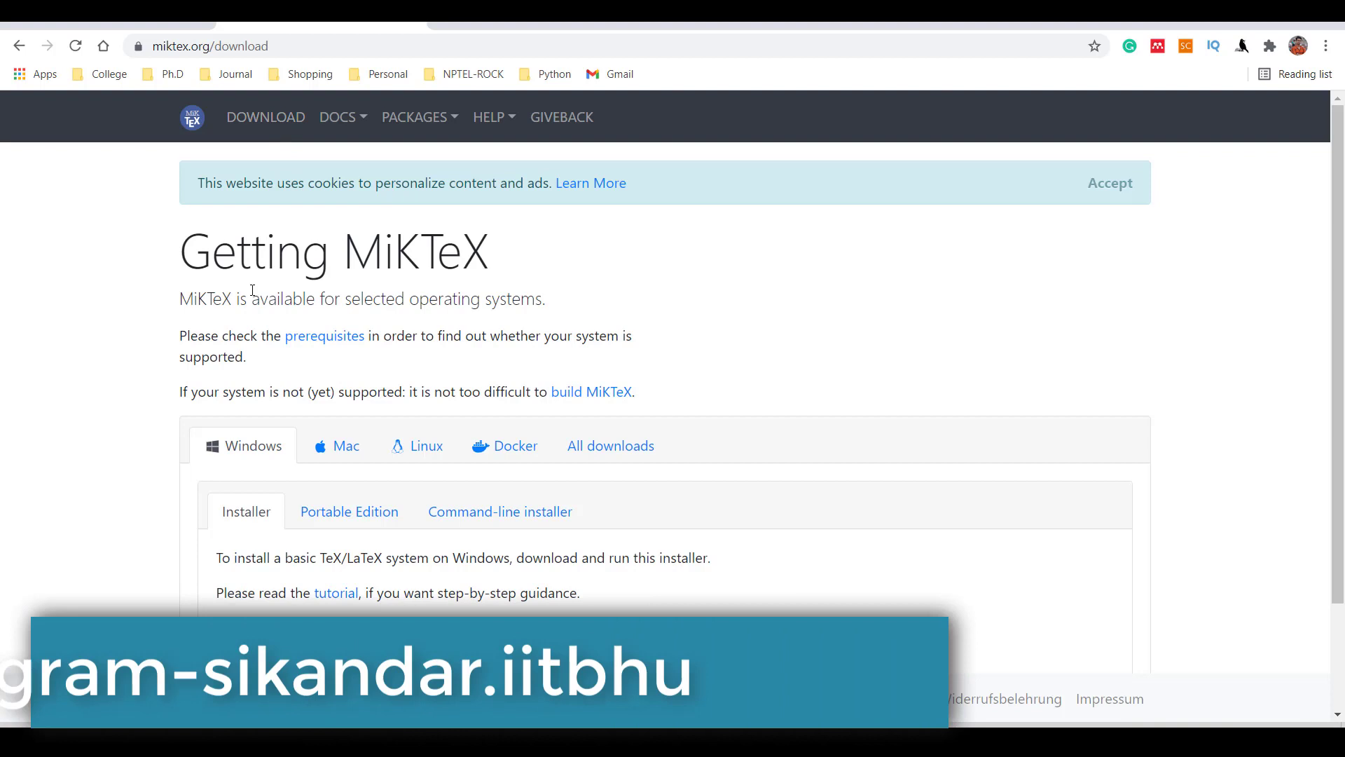
pyautogui.scroll(-3)
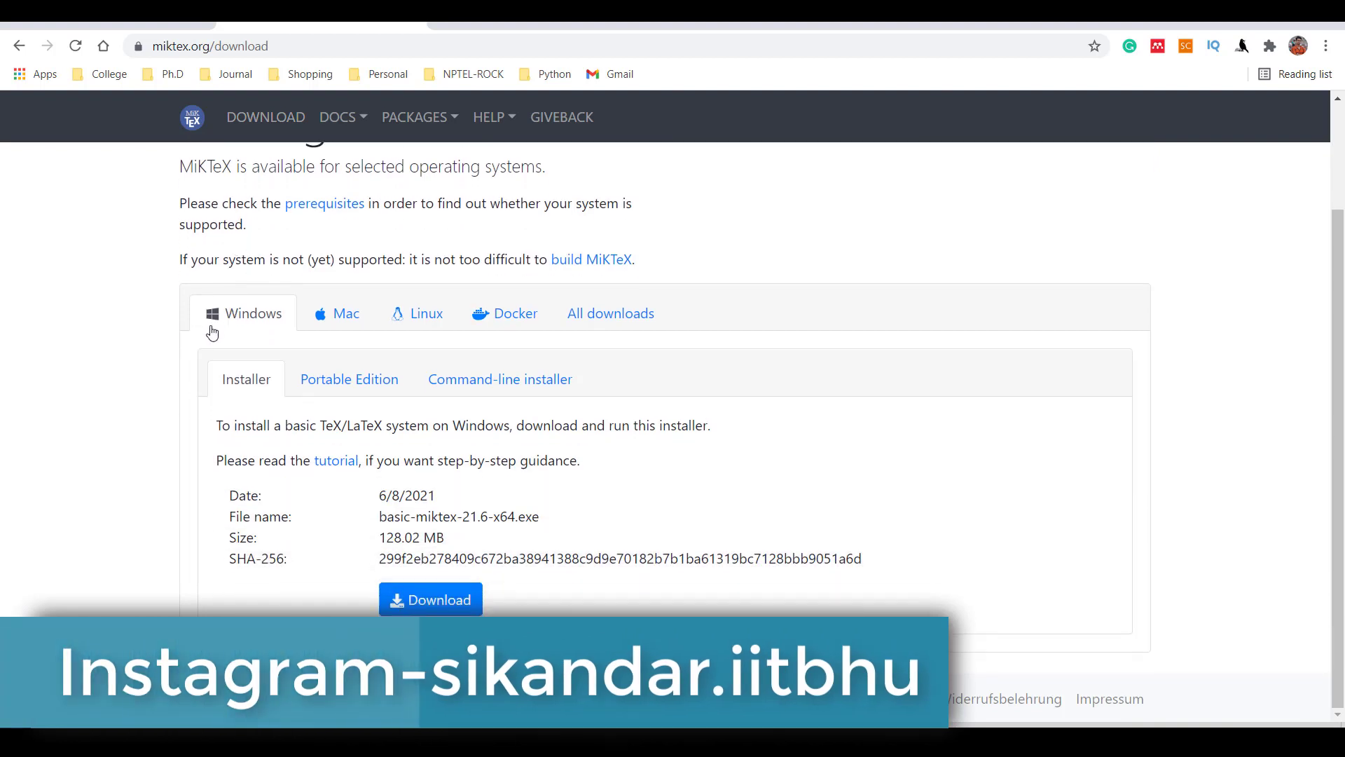
pyautogui.moveTo(256, 335)
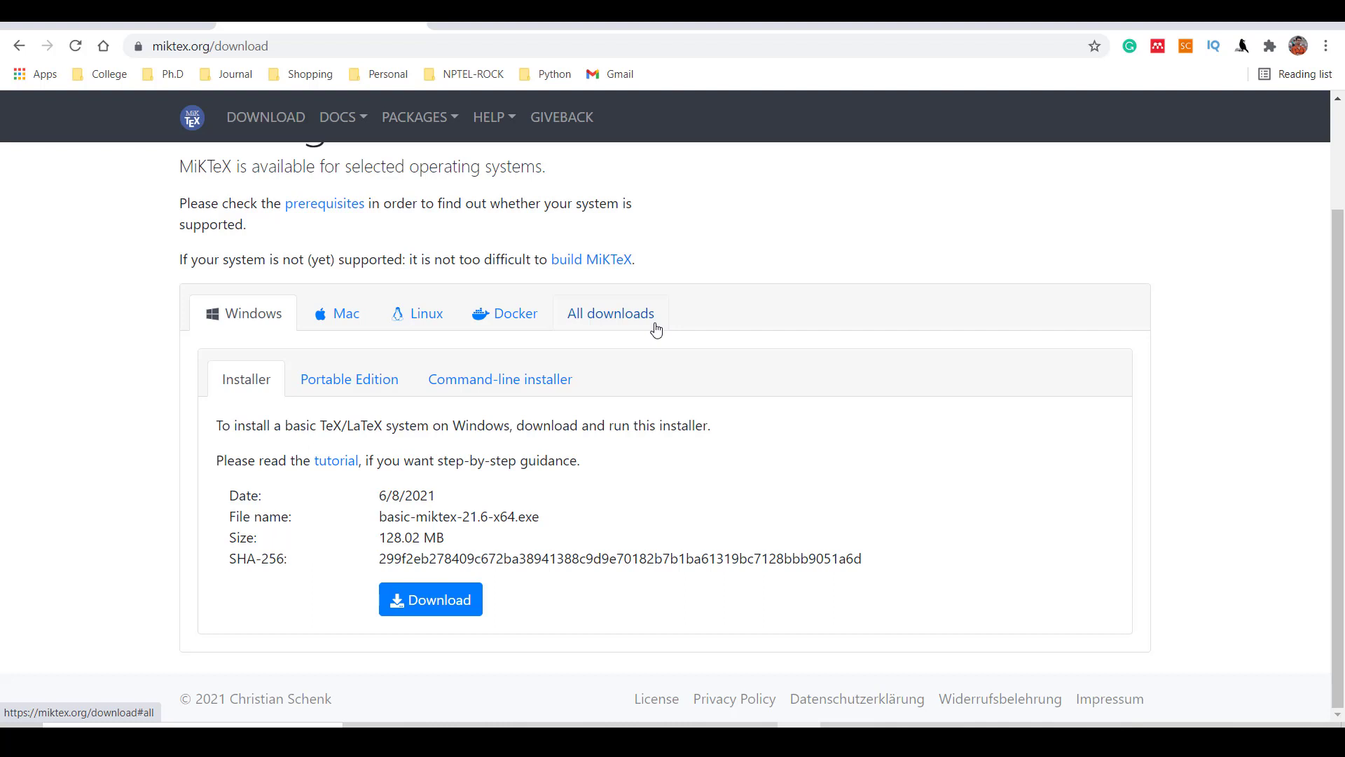
pyautogui.moveTo(431, 598)
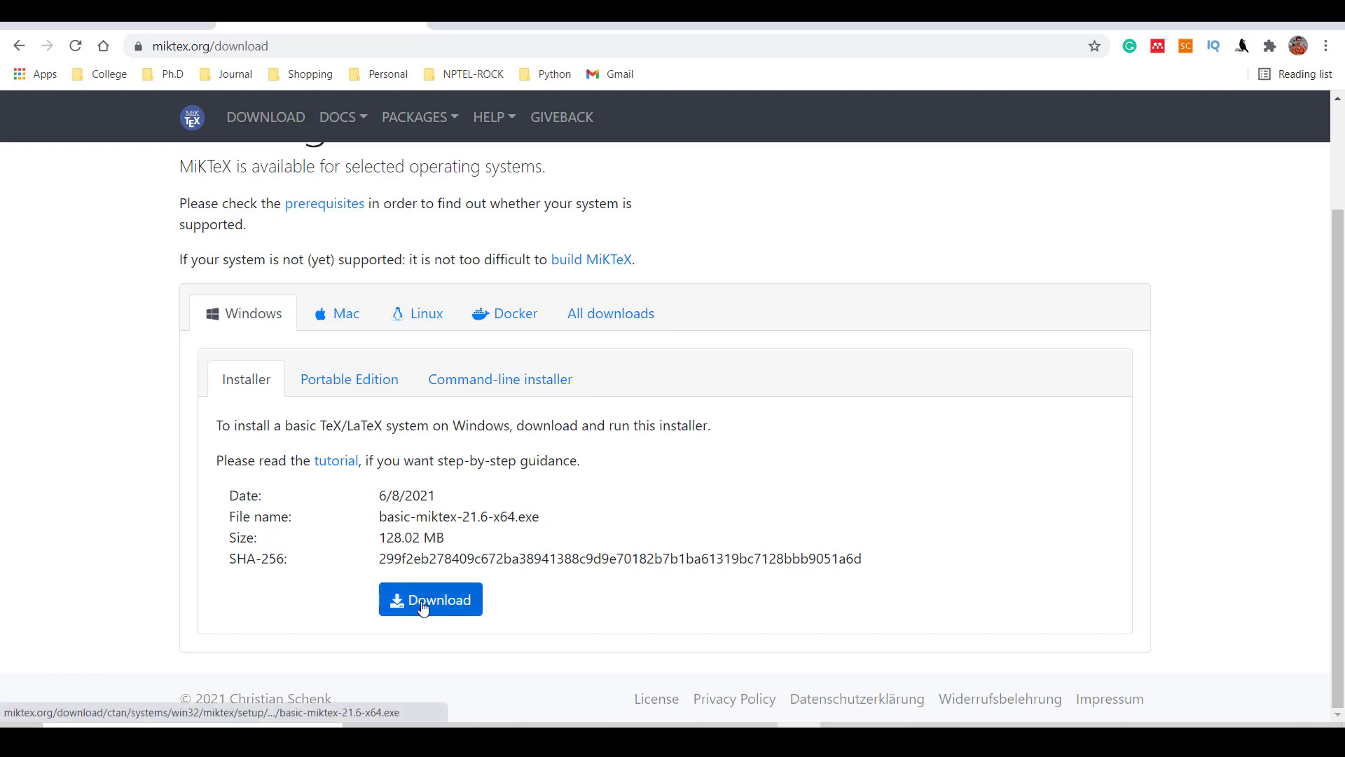
pyautogui.moveTo(579, 503)
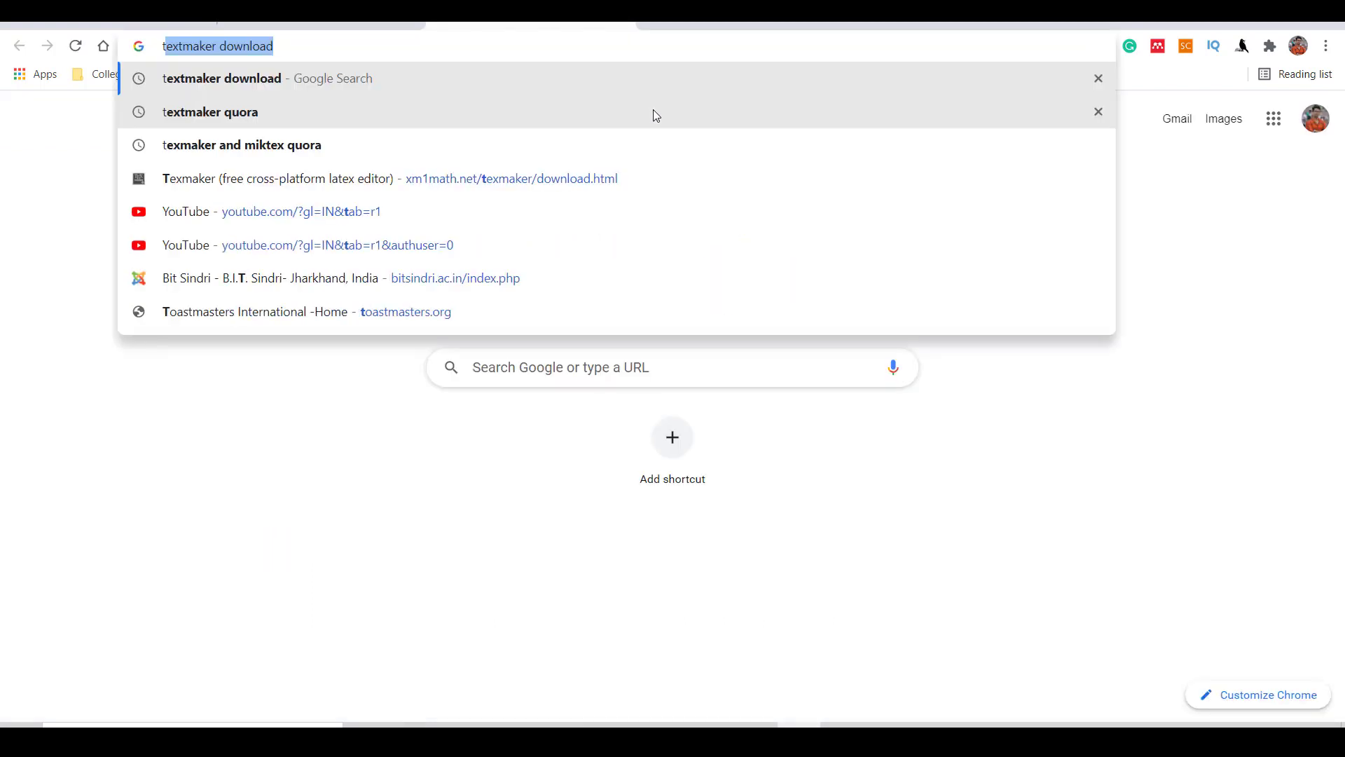
# - Search Google for 'textmaker download' and go to the Texmaker download page on xm1math.net
pyautogui.write('taxtmak')
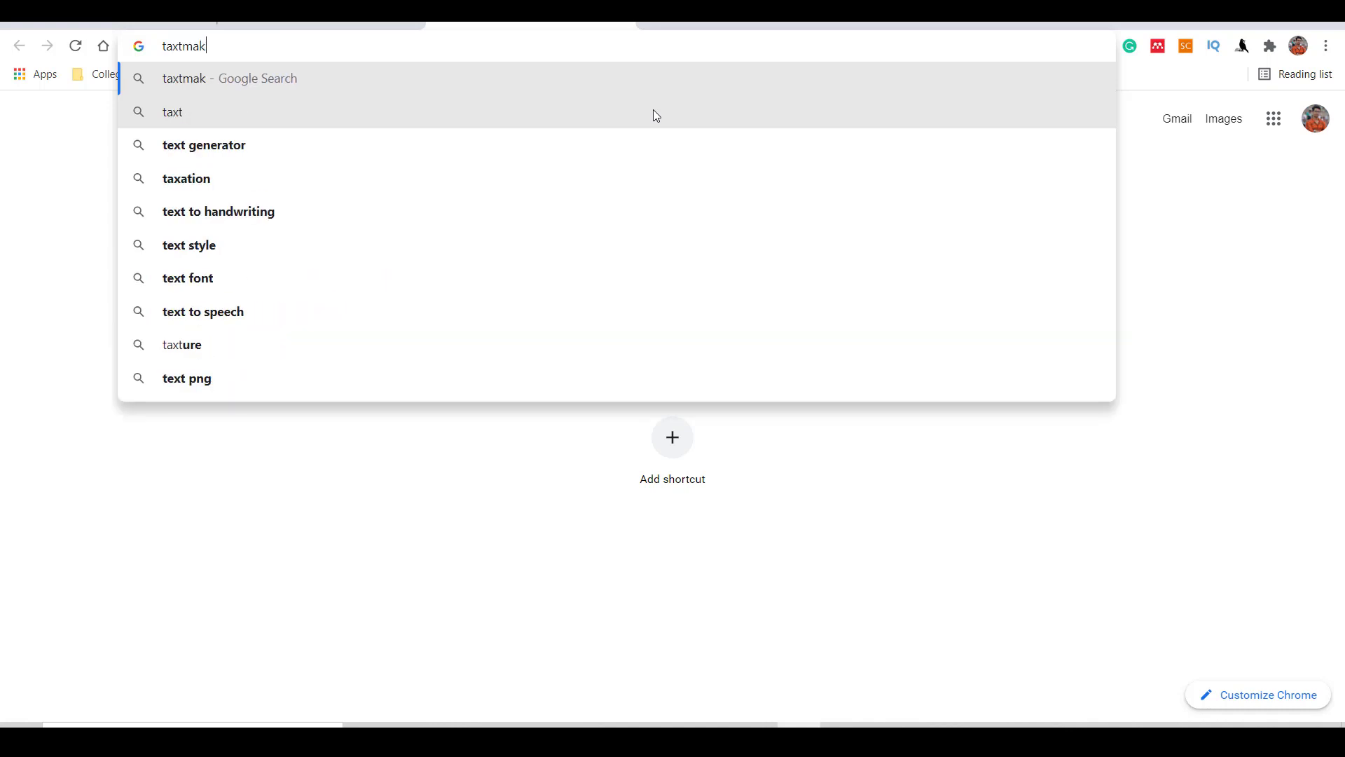
pyautogui.write('e')
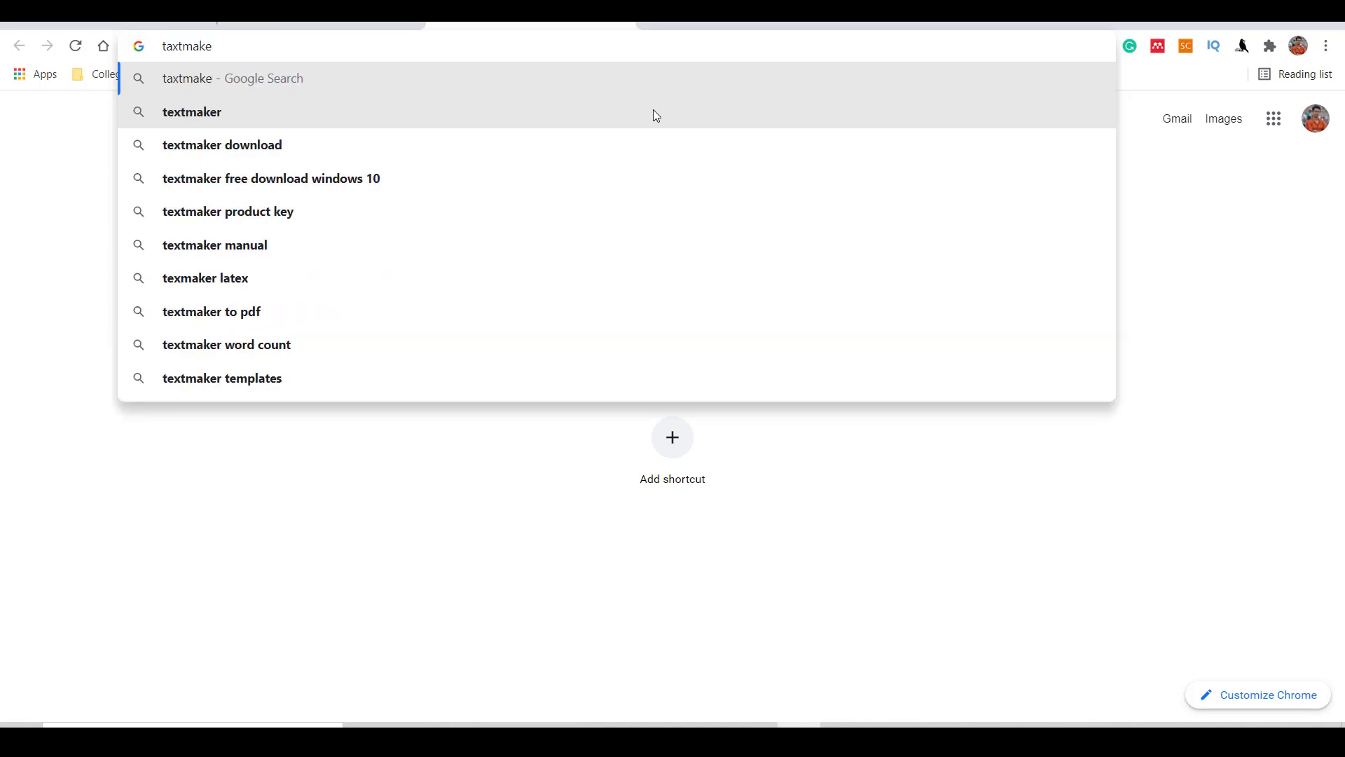
pyautogui.click(221, 144)
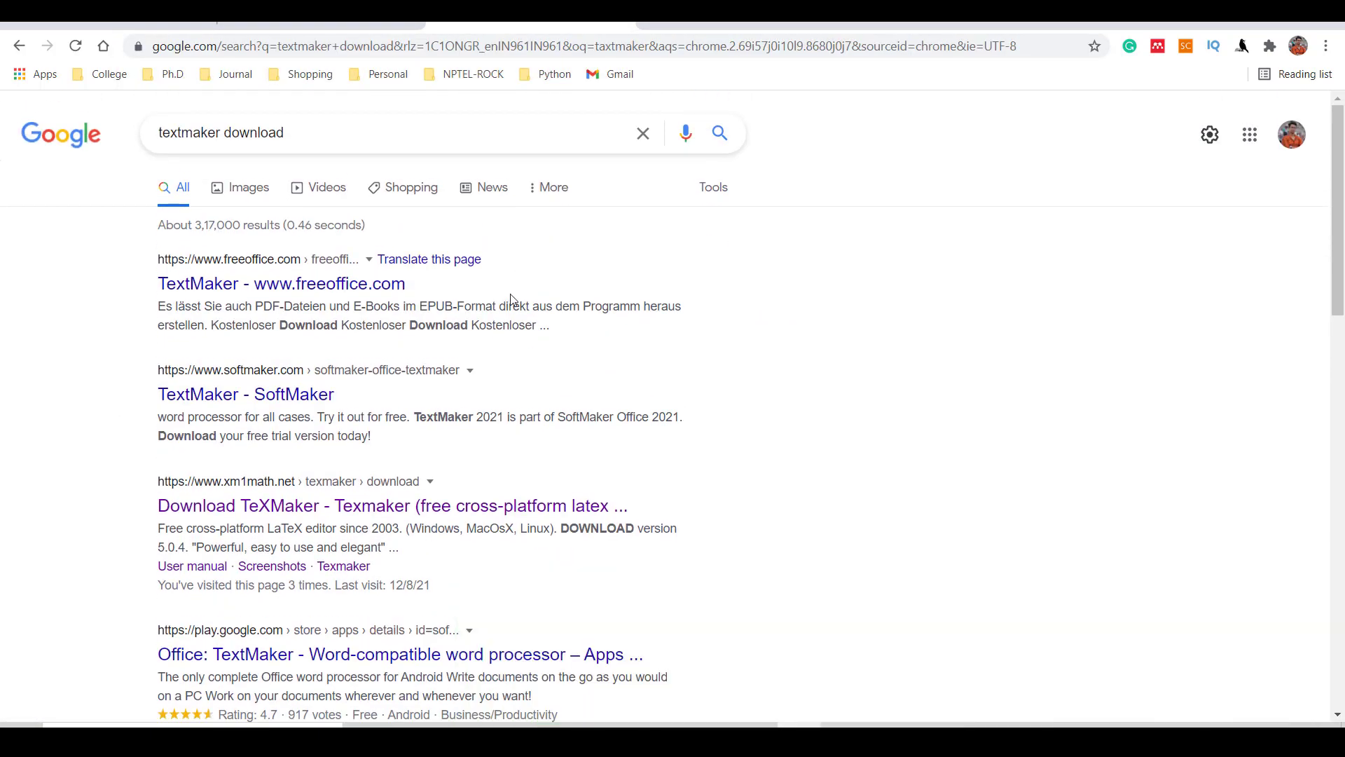
pyautogui.moveTo(260, 510)
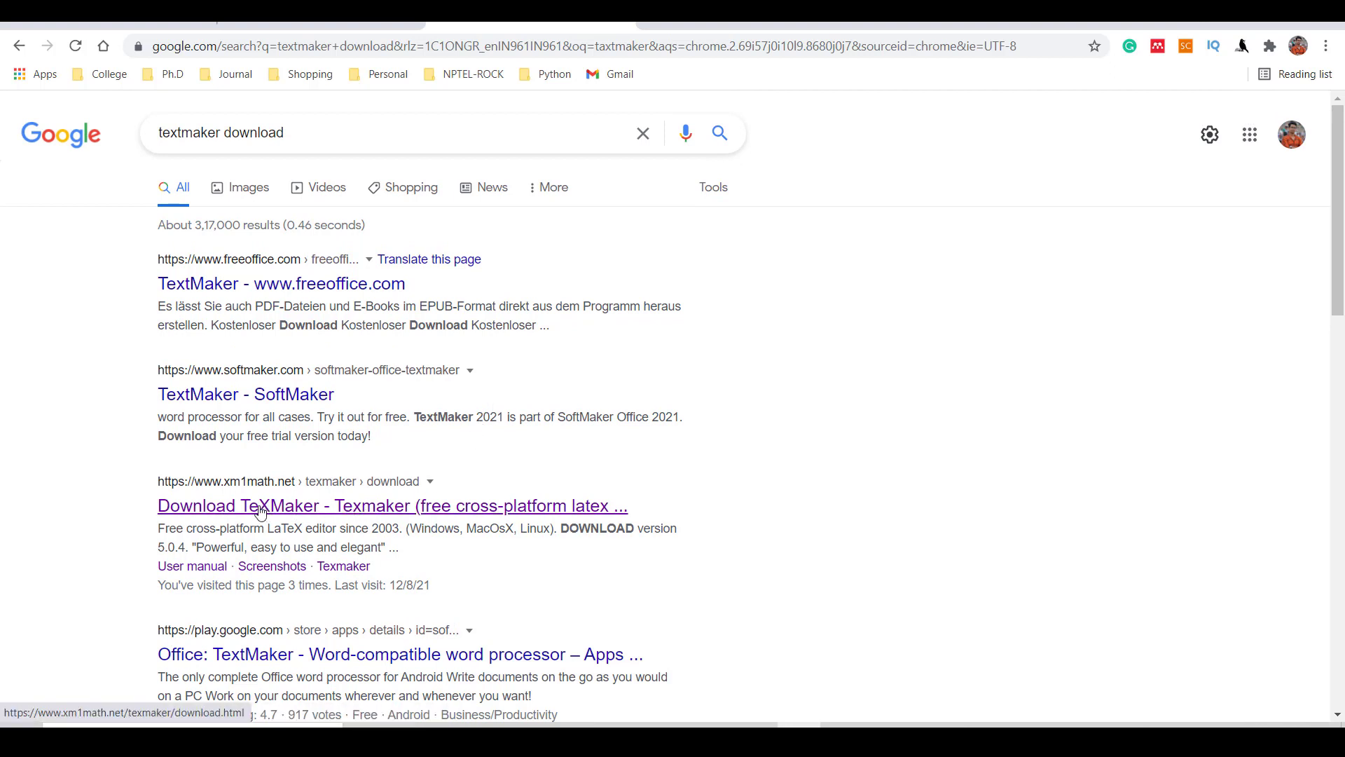
pyautogui.moveTo(240, 500)
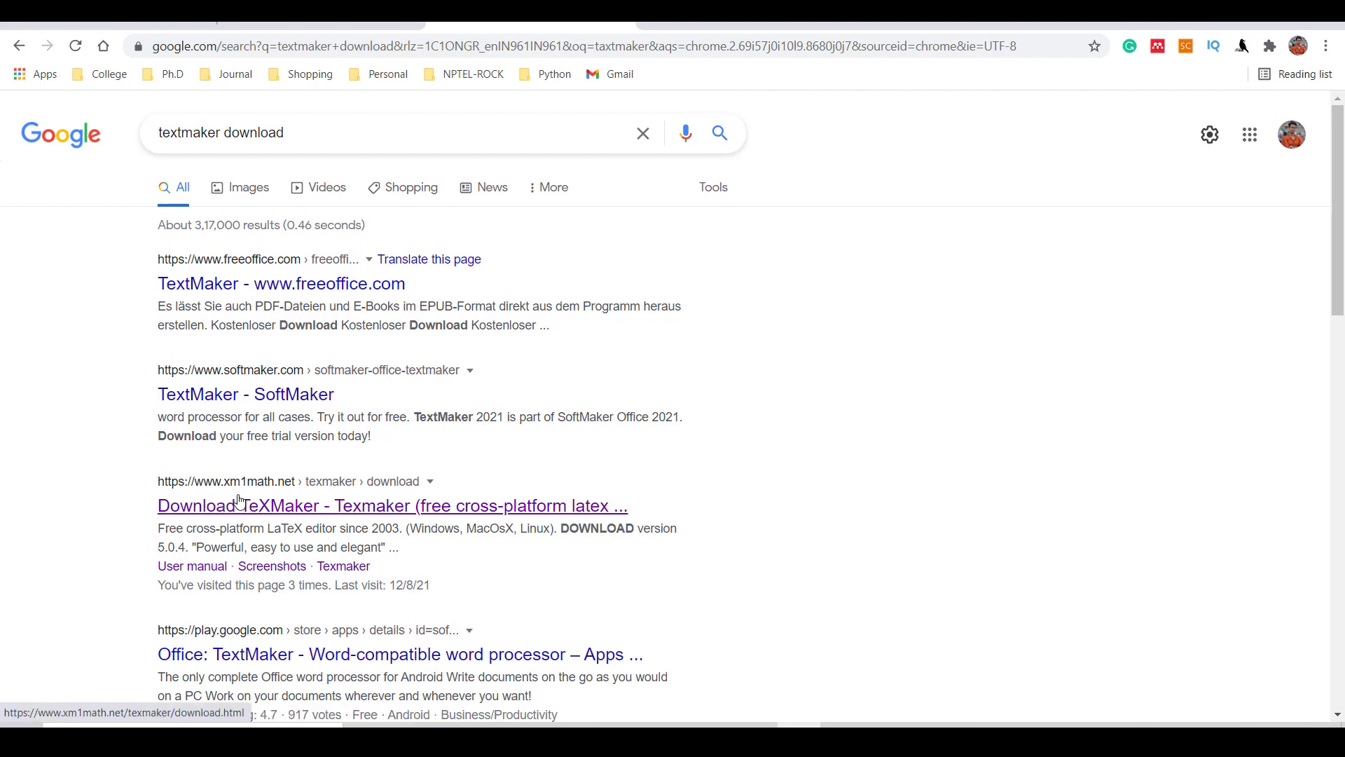
pyautogui.moveTo(295, 499)
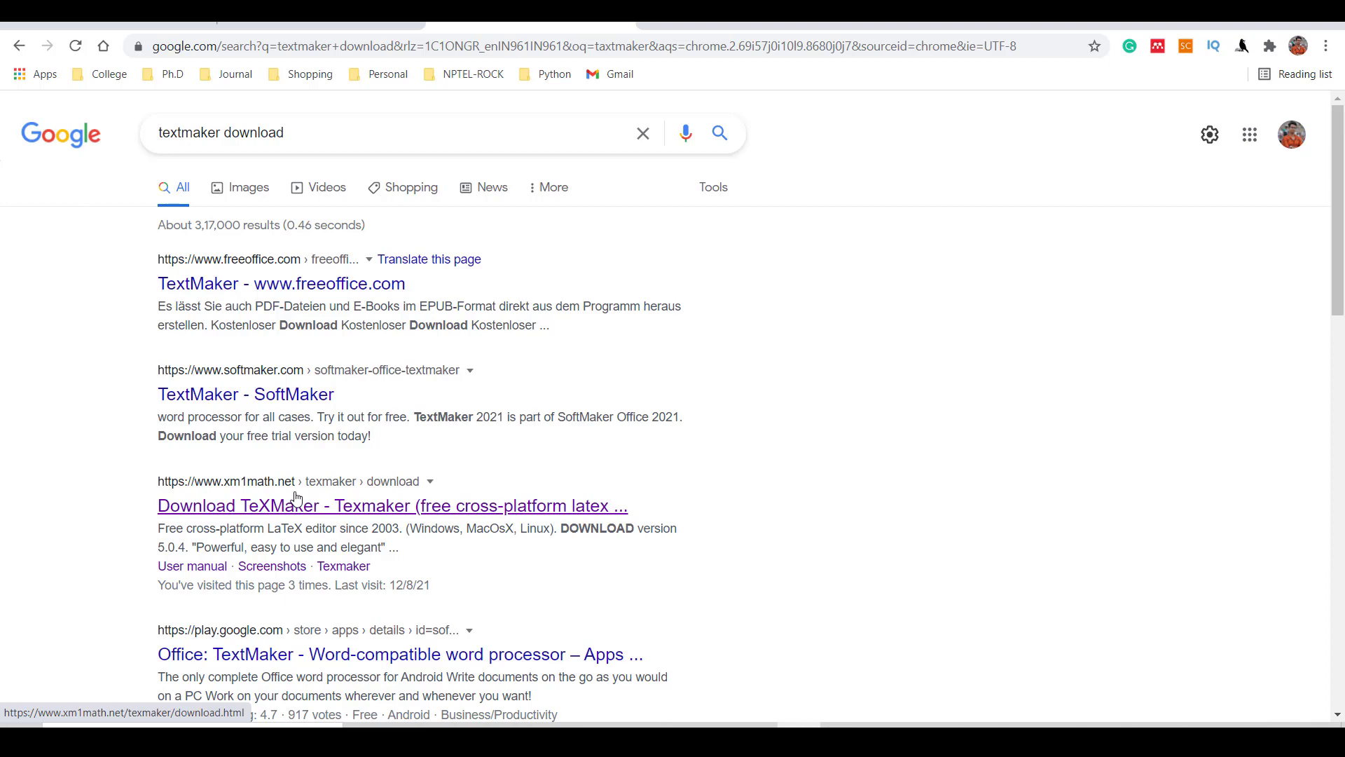
pyautogui.click(391, 506)
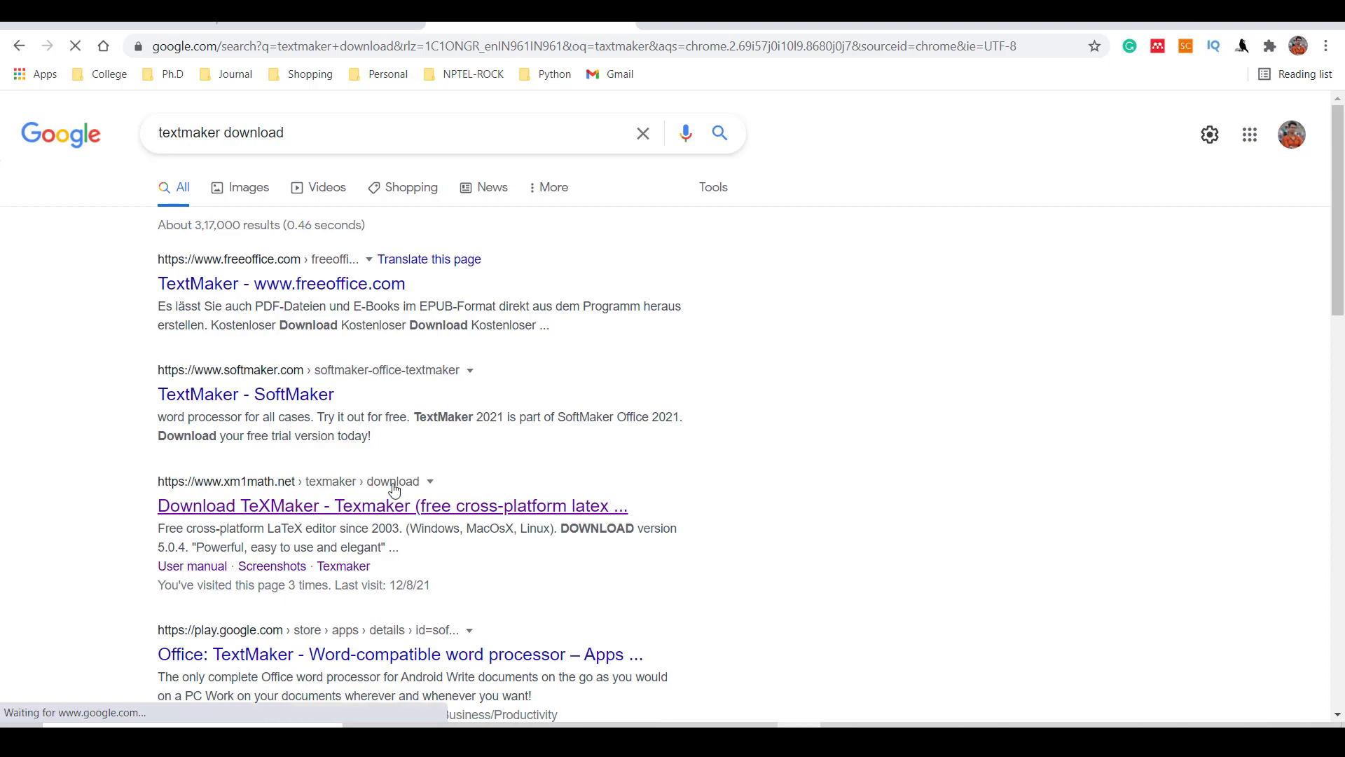
pyautogui.click(392, 506)
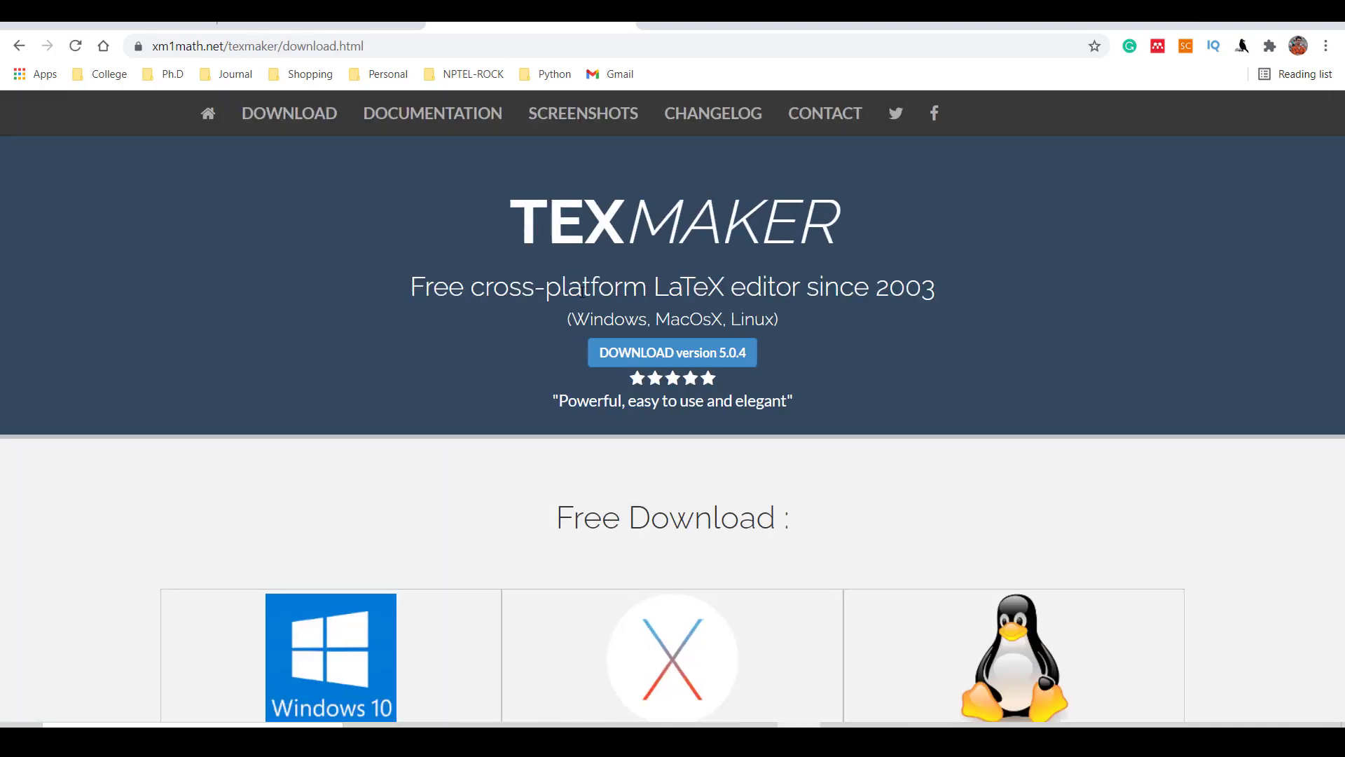
pyautogui.click(288, 112)
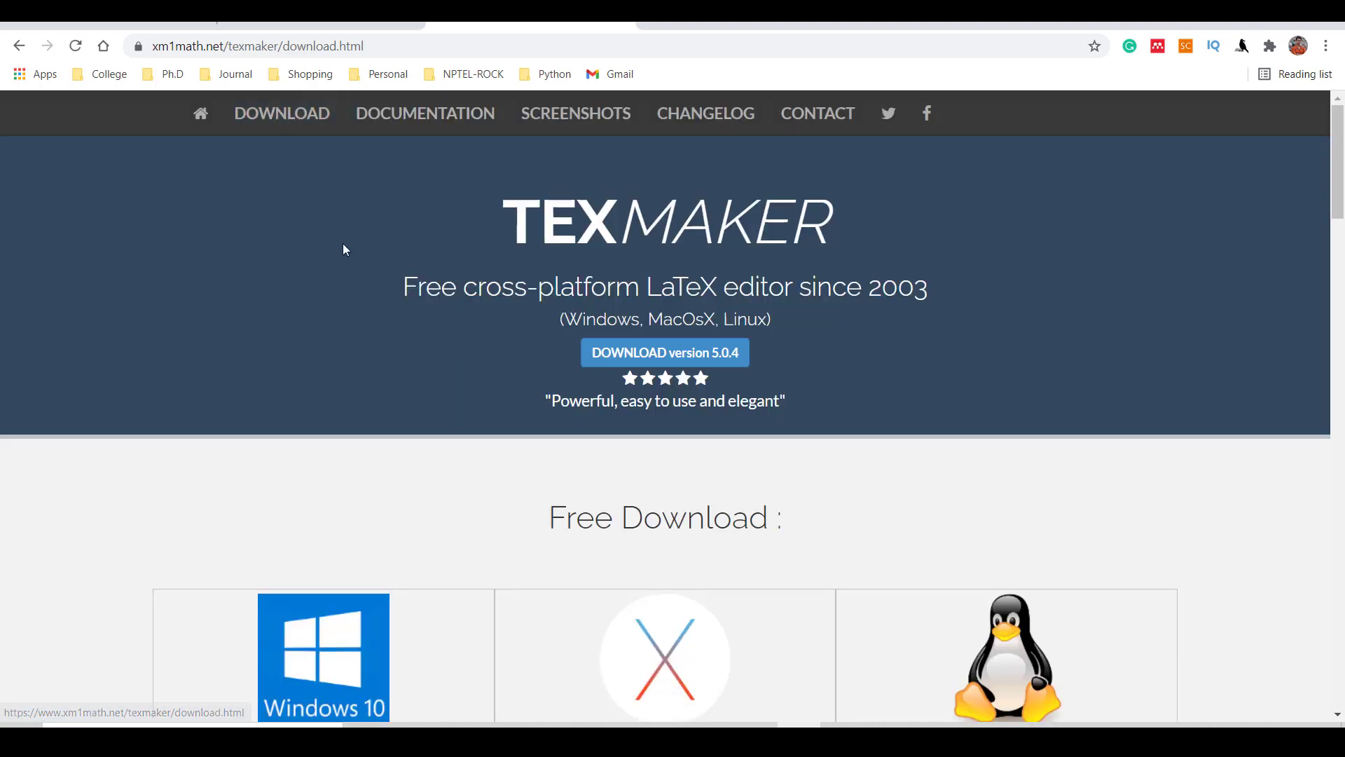
pyautogui.scroll(-3)
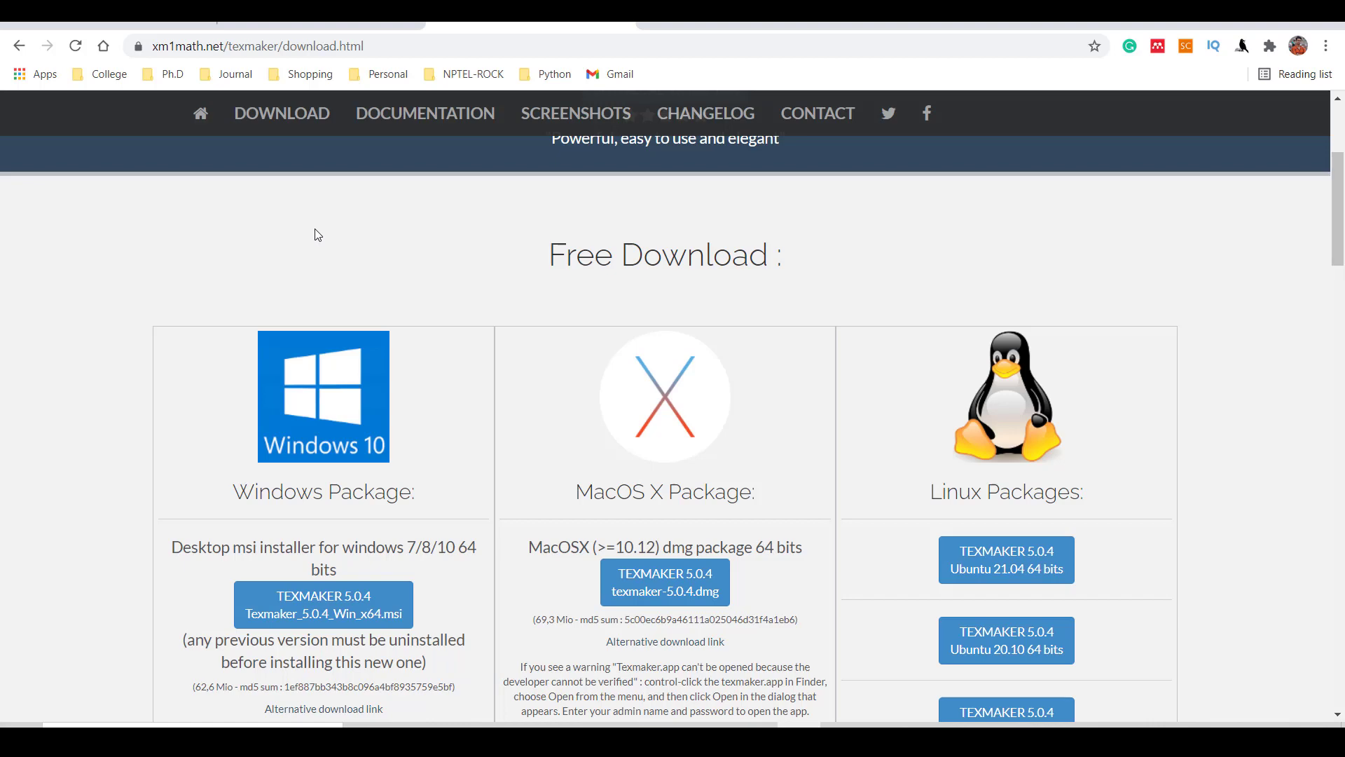
pyautogui.scroll(-3)
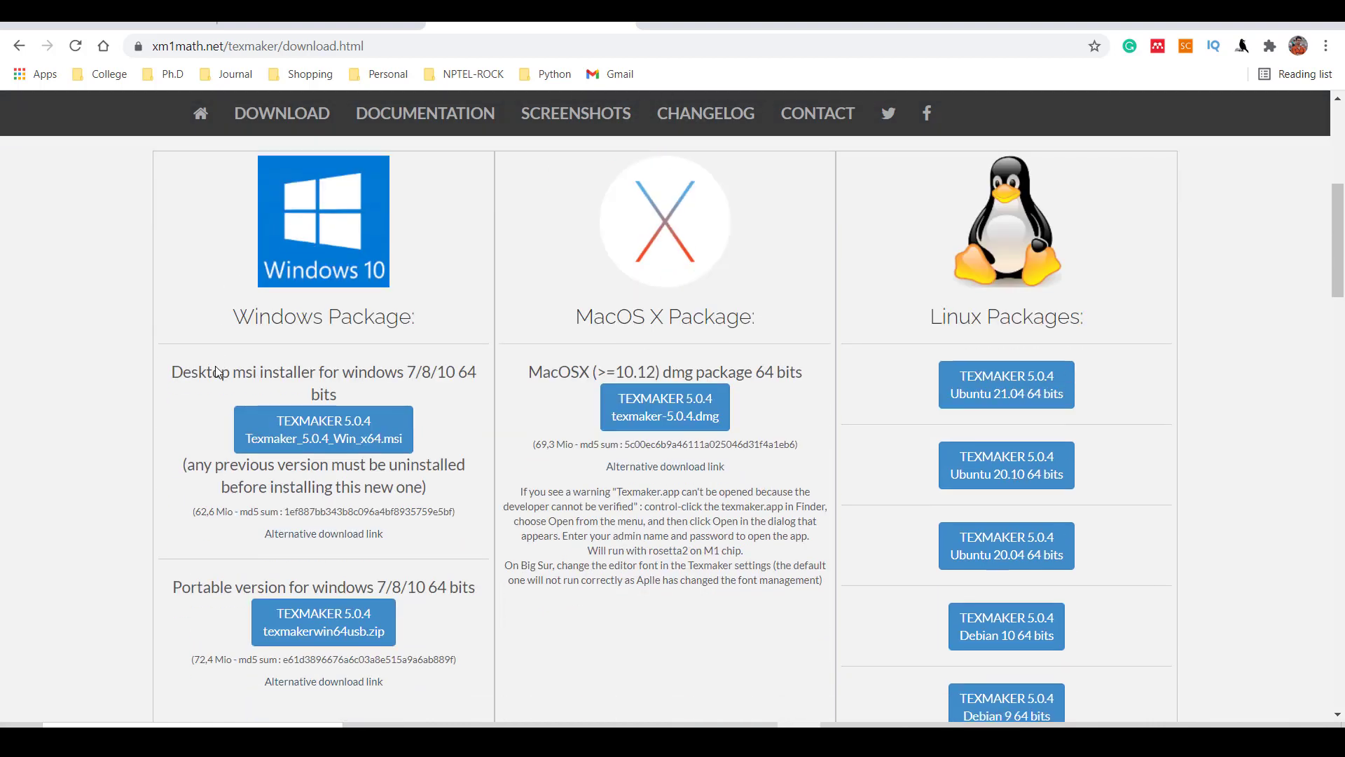
pyautogui.moveTo(324, 428)
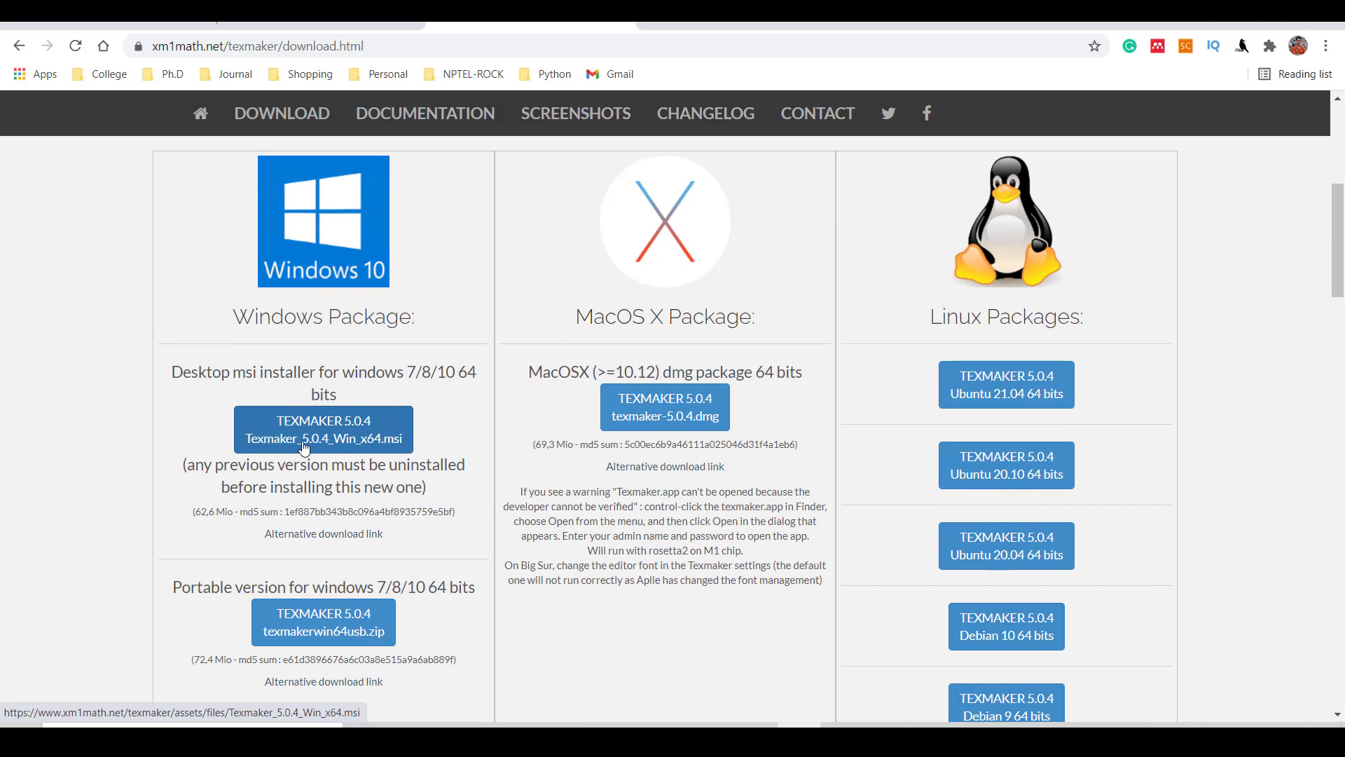
pyautogui.moveTo(333, 450)
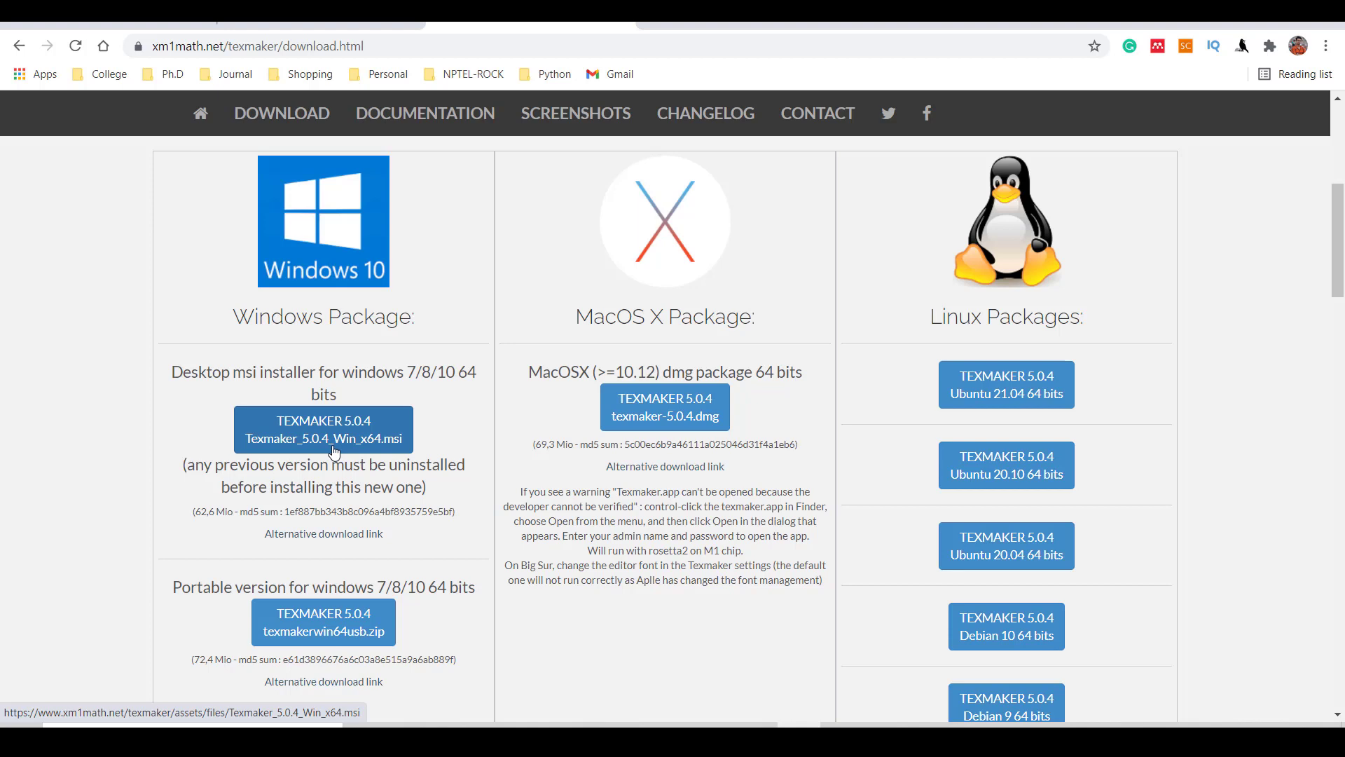
pyautogui.moveTo(426, 433)
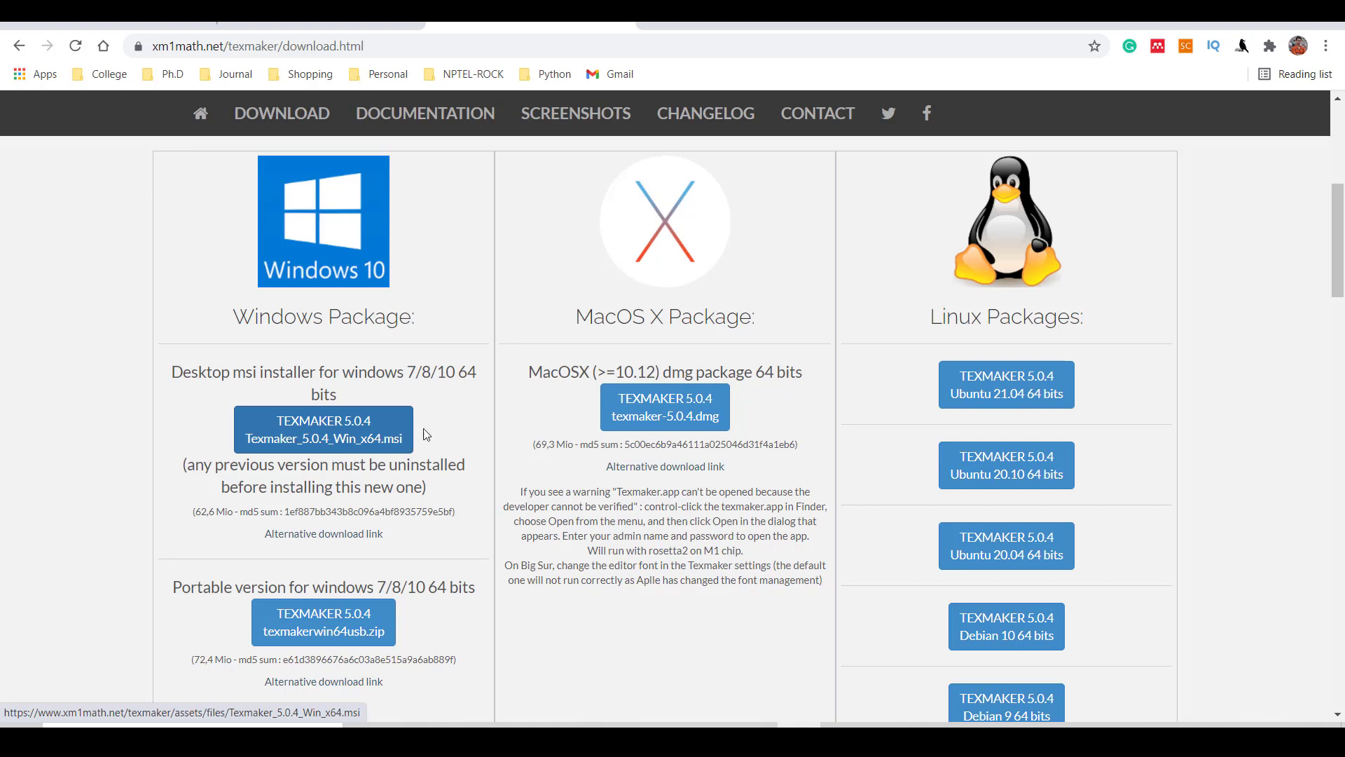
pyautogui.scroll(-3)
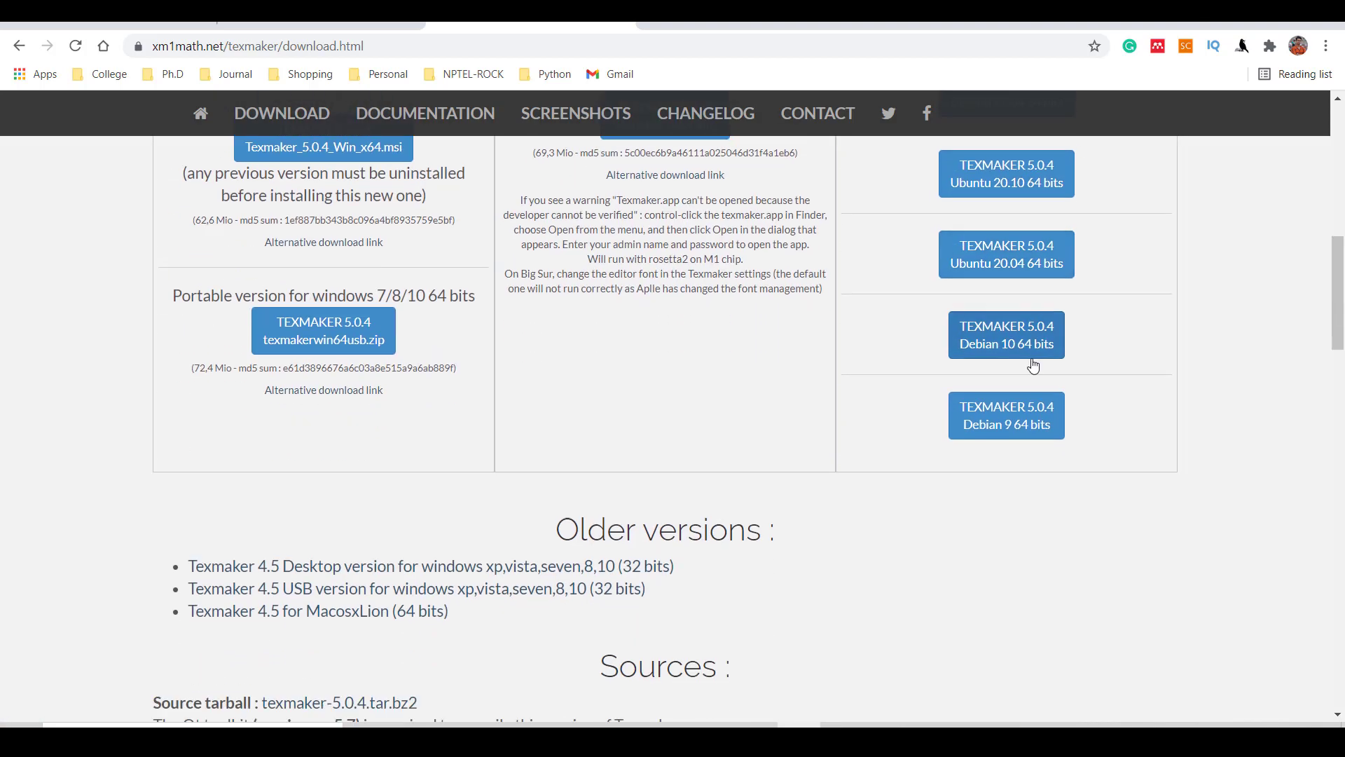
pyautogui.scroll(3)
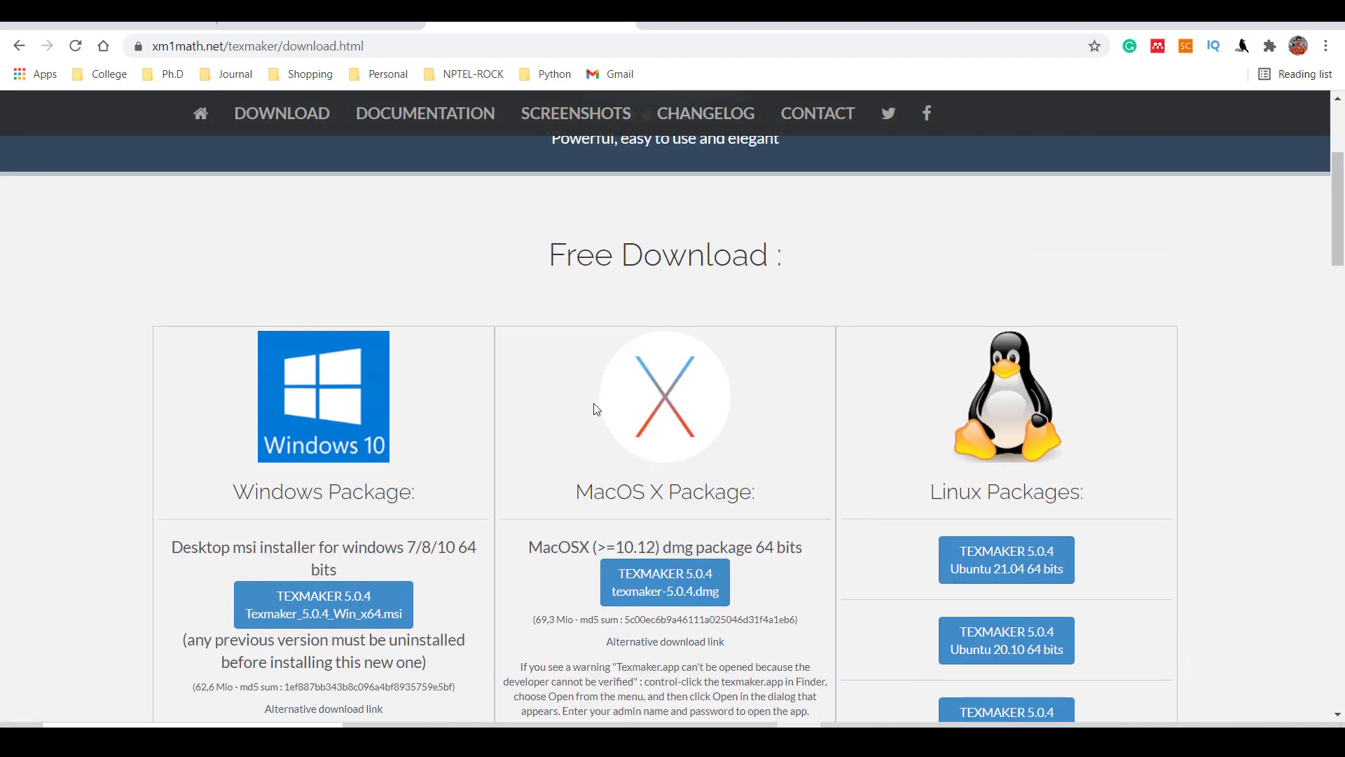
pyautogui.scroll(3)
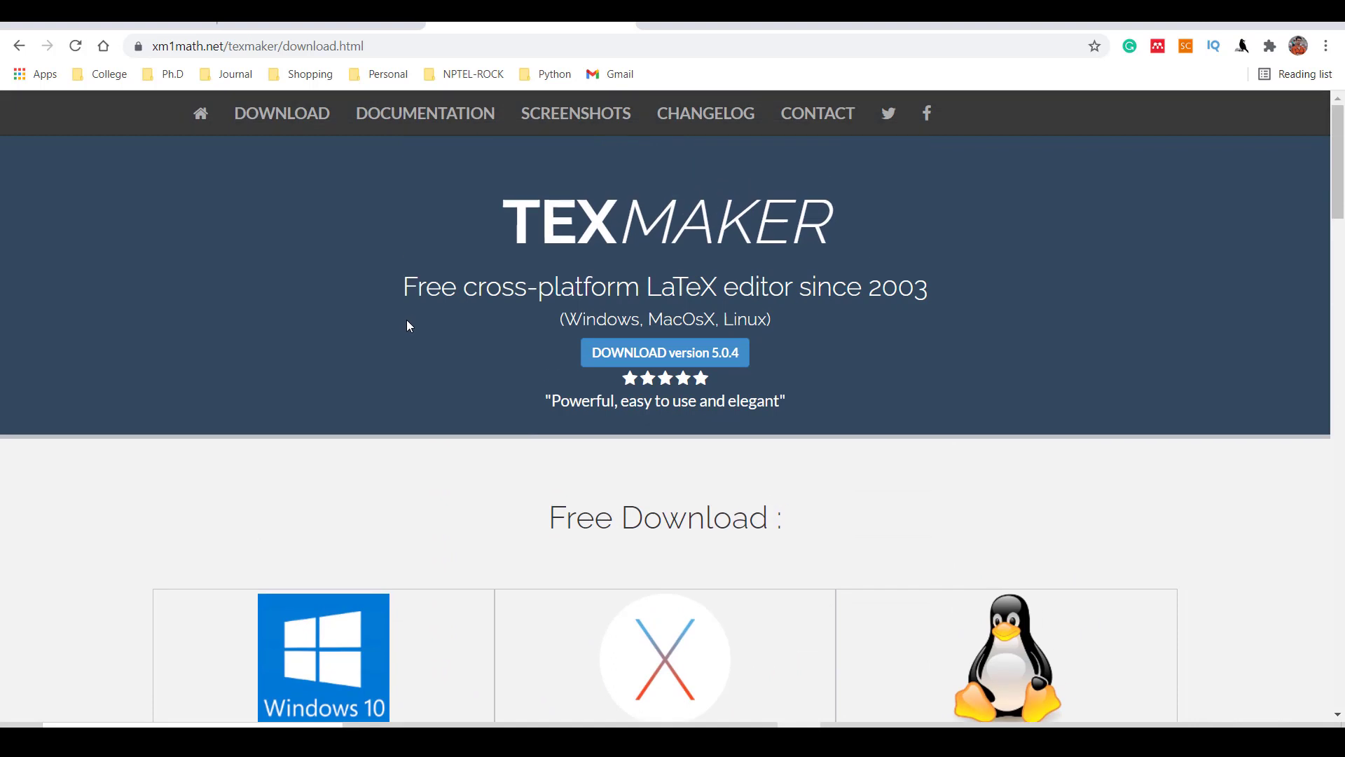
pyautogui.moveTo(409, 341)
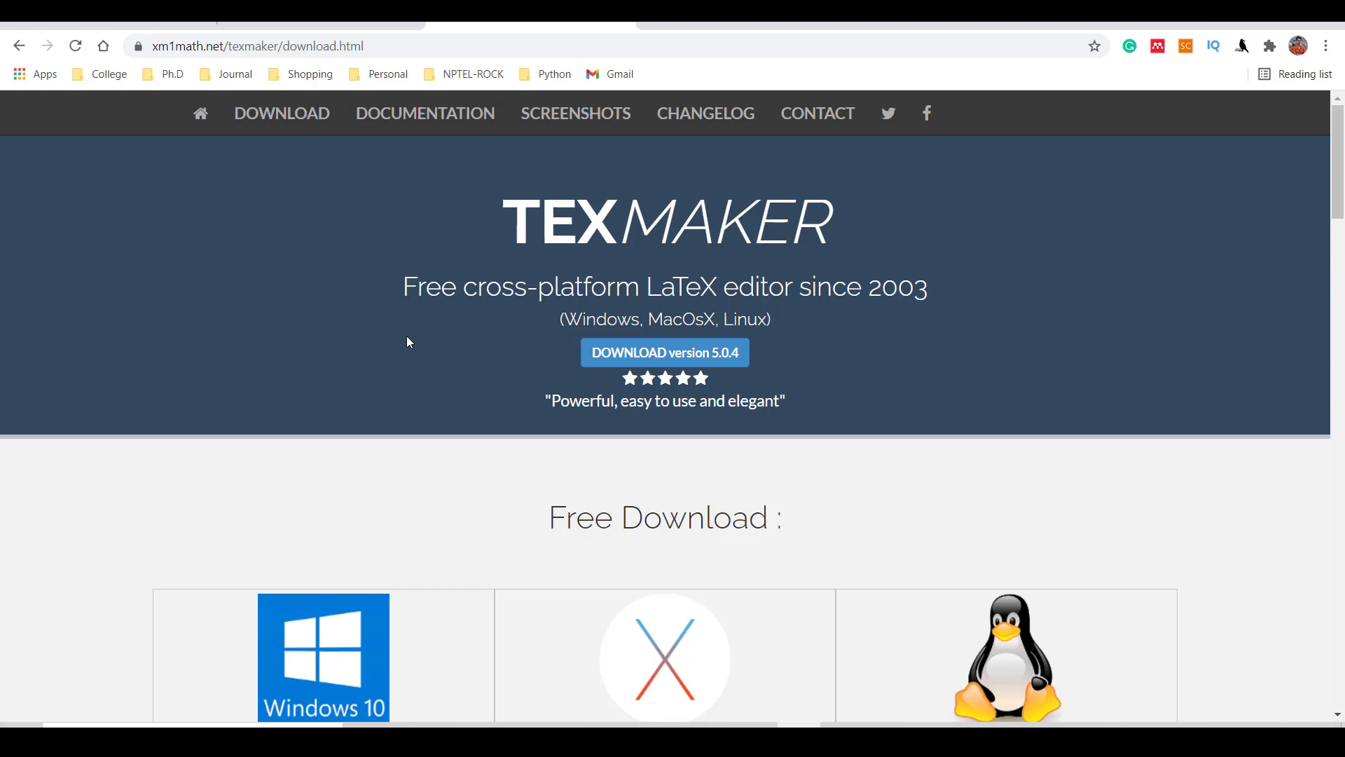
pyautogui.moveTo(392, 330)
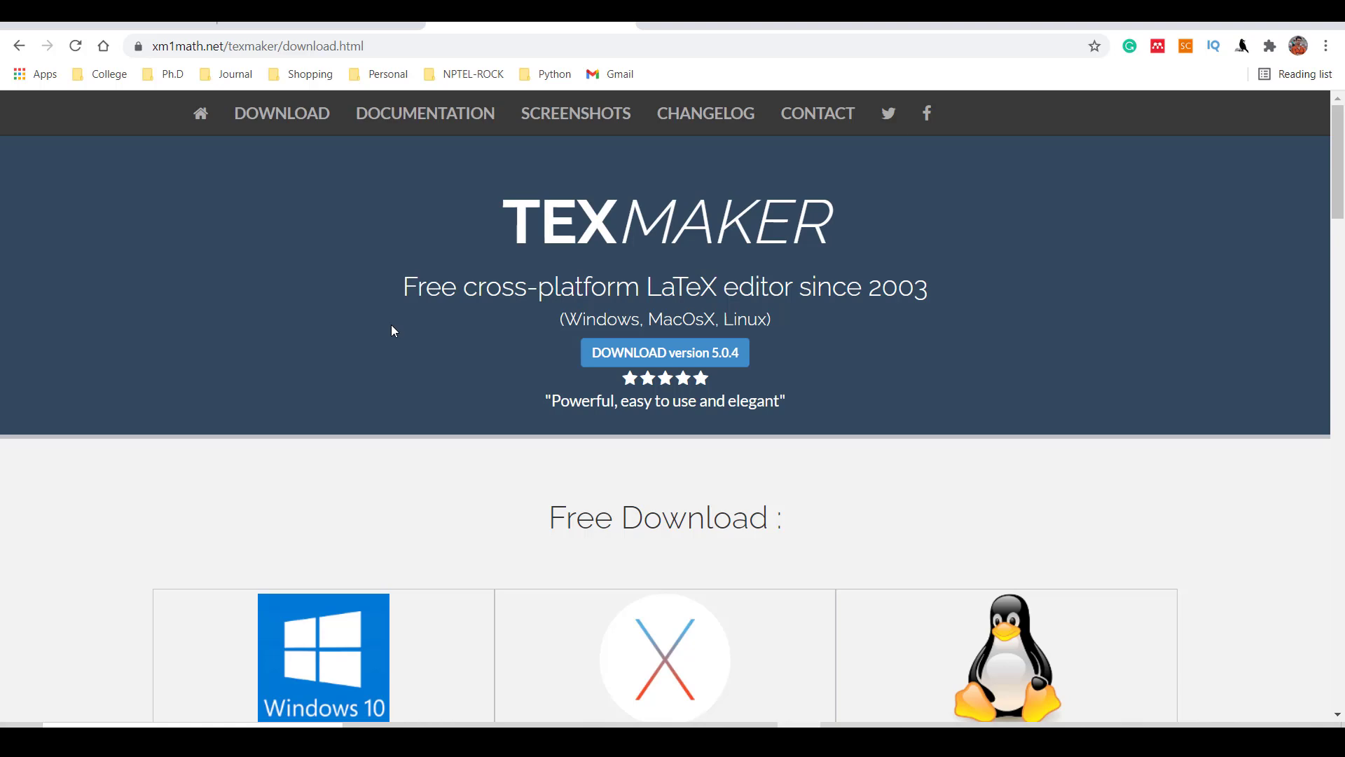
pyautogui.moveTo(165, 636)
pyautogui.write('t')
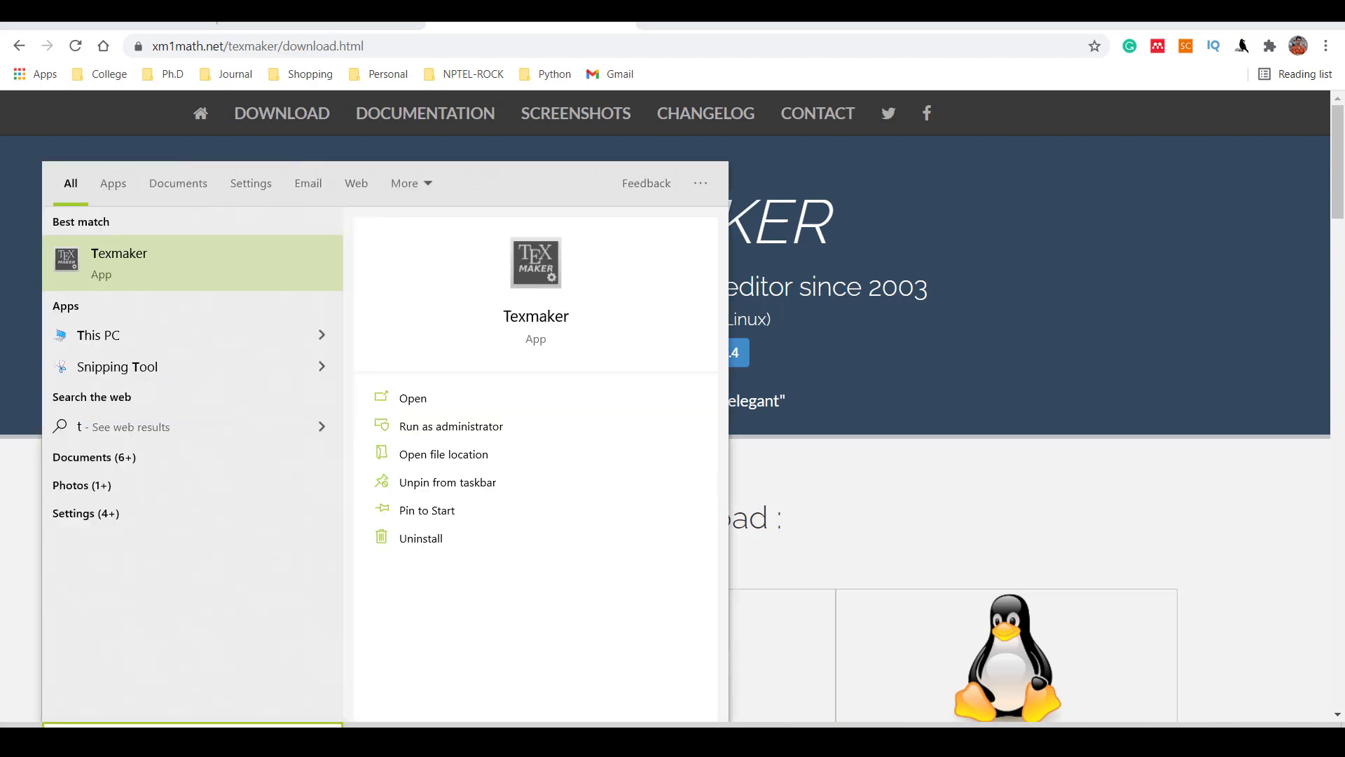
pyautogui.moveTo(146, 290)
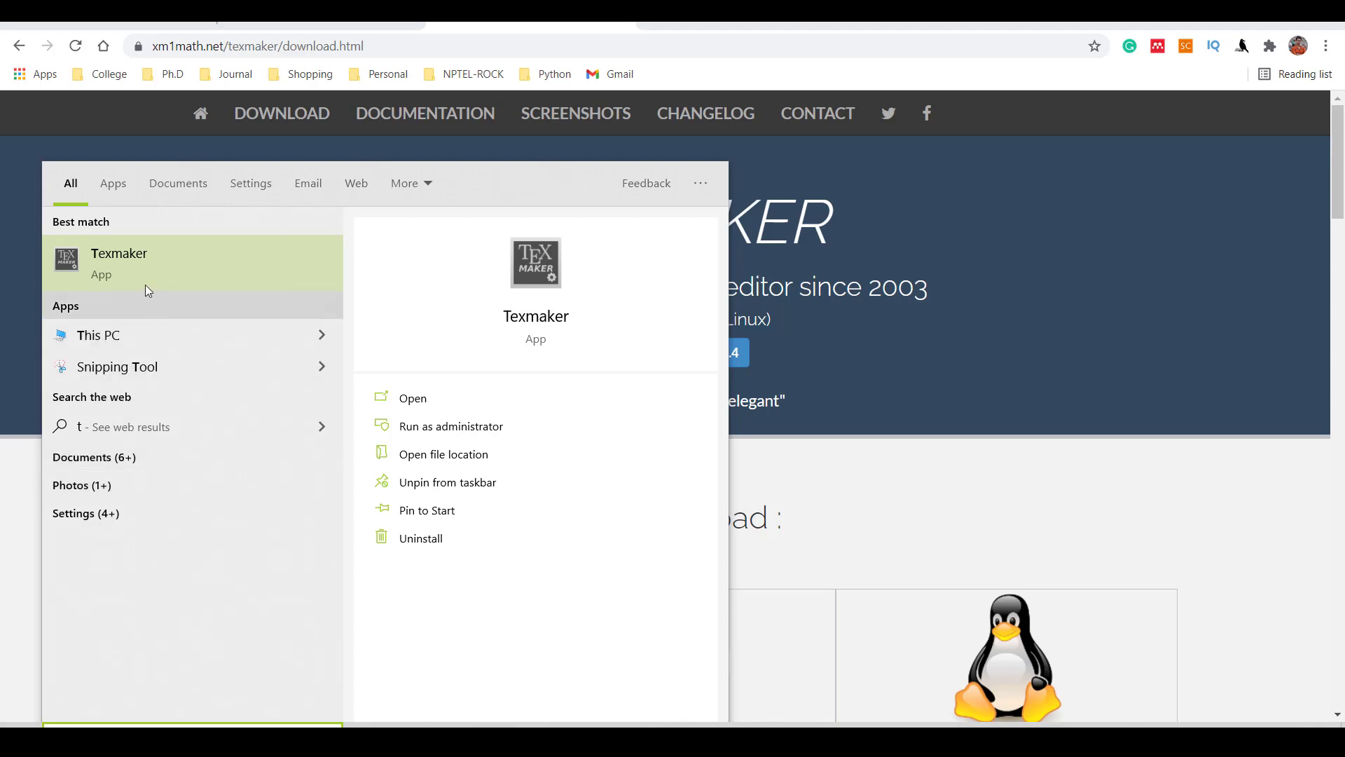
# - Launch Texmaker from Windows search so its empty editor window appears
pyautogui.click(141, 275)
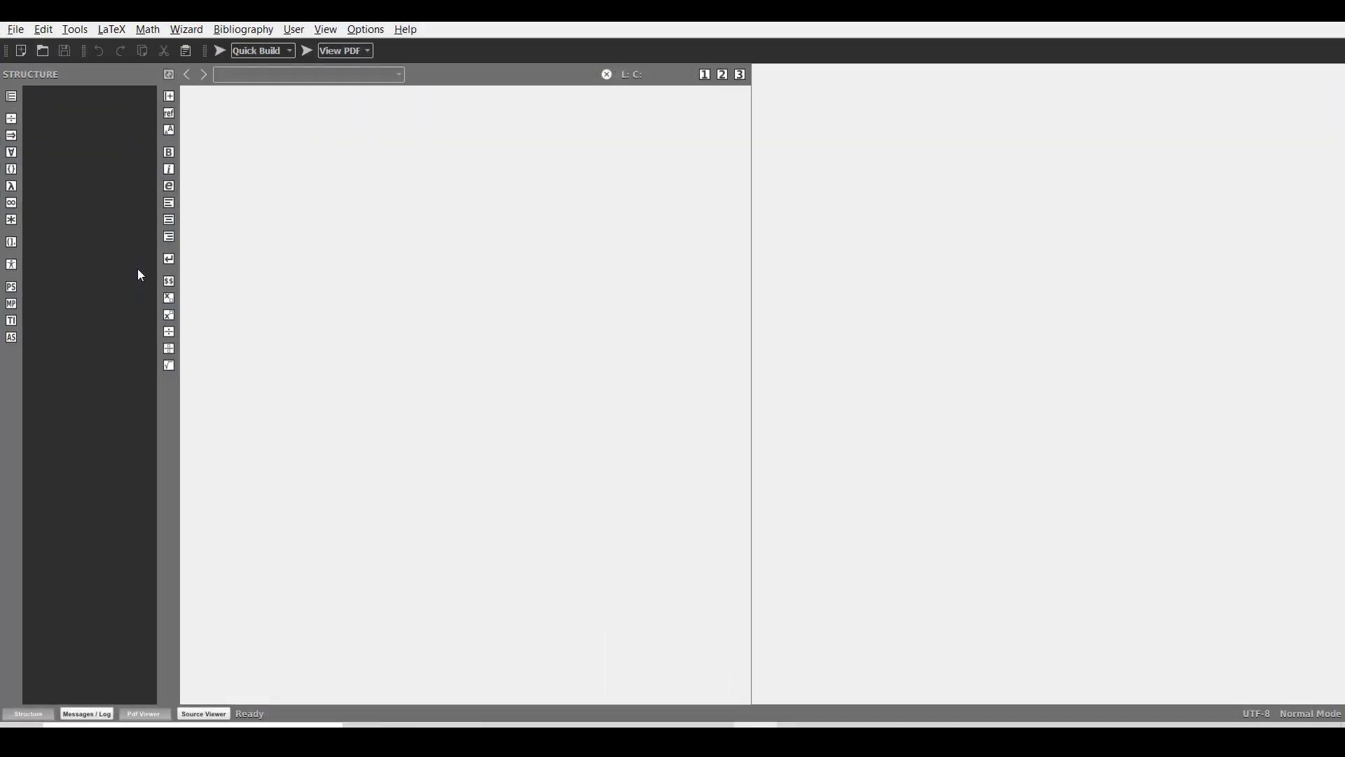
pyautogui.moveTo(291, 212)
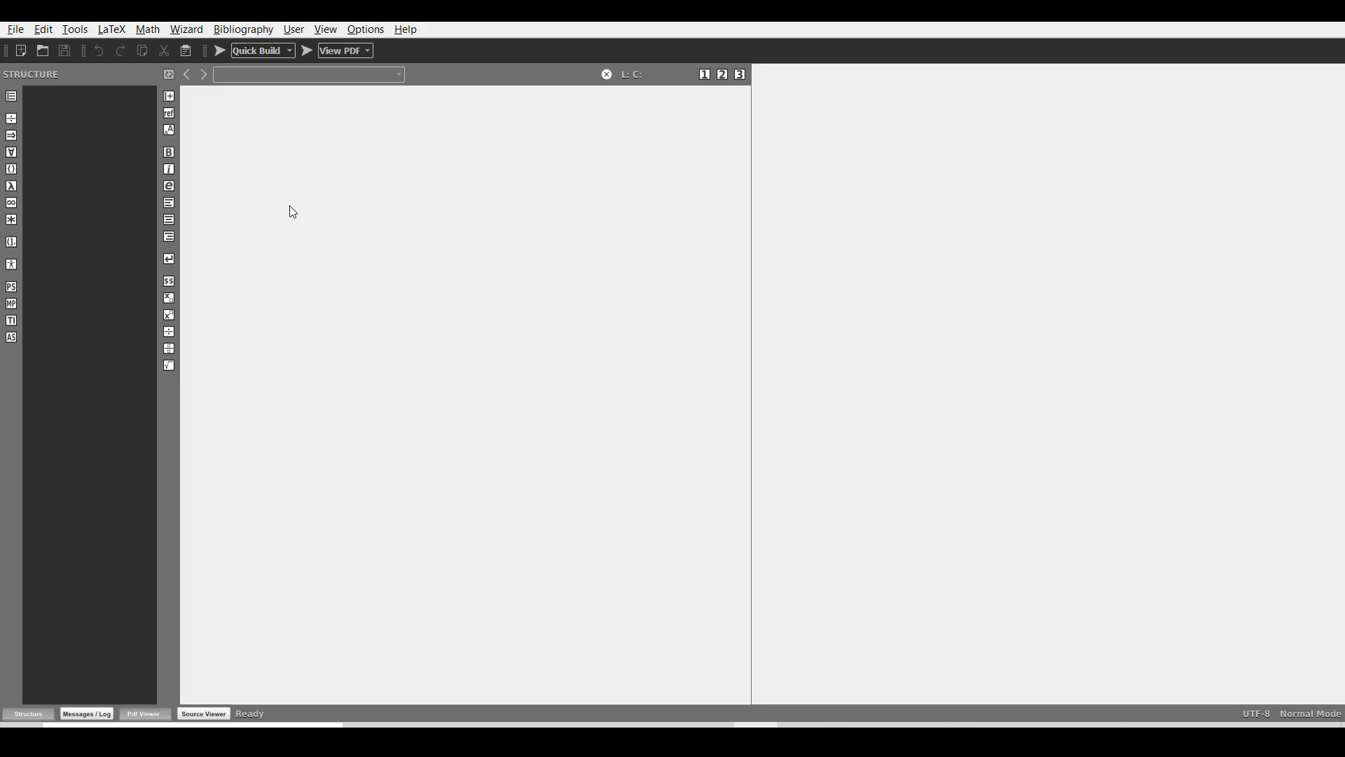